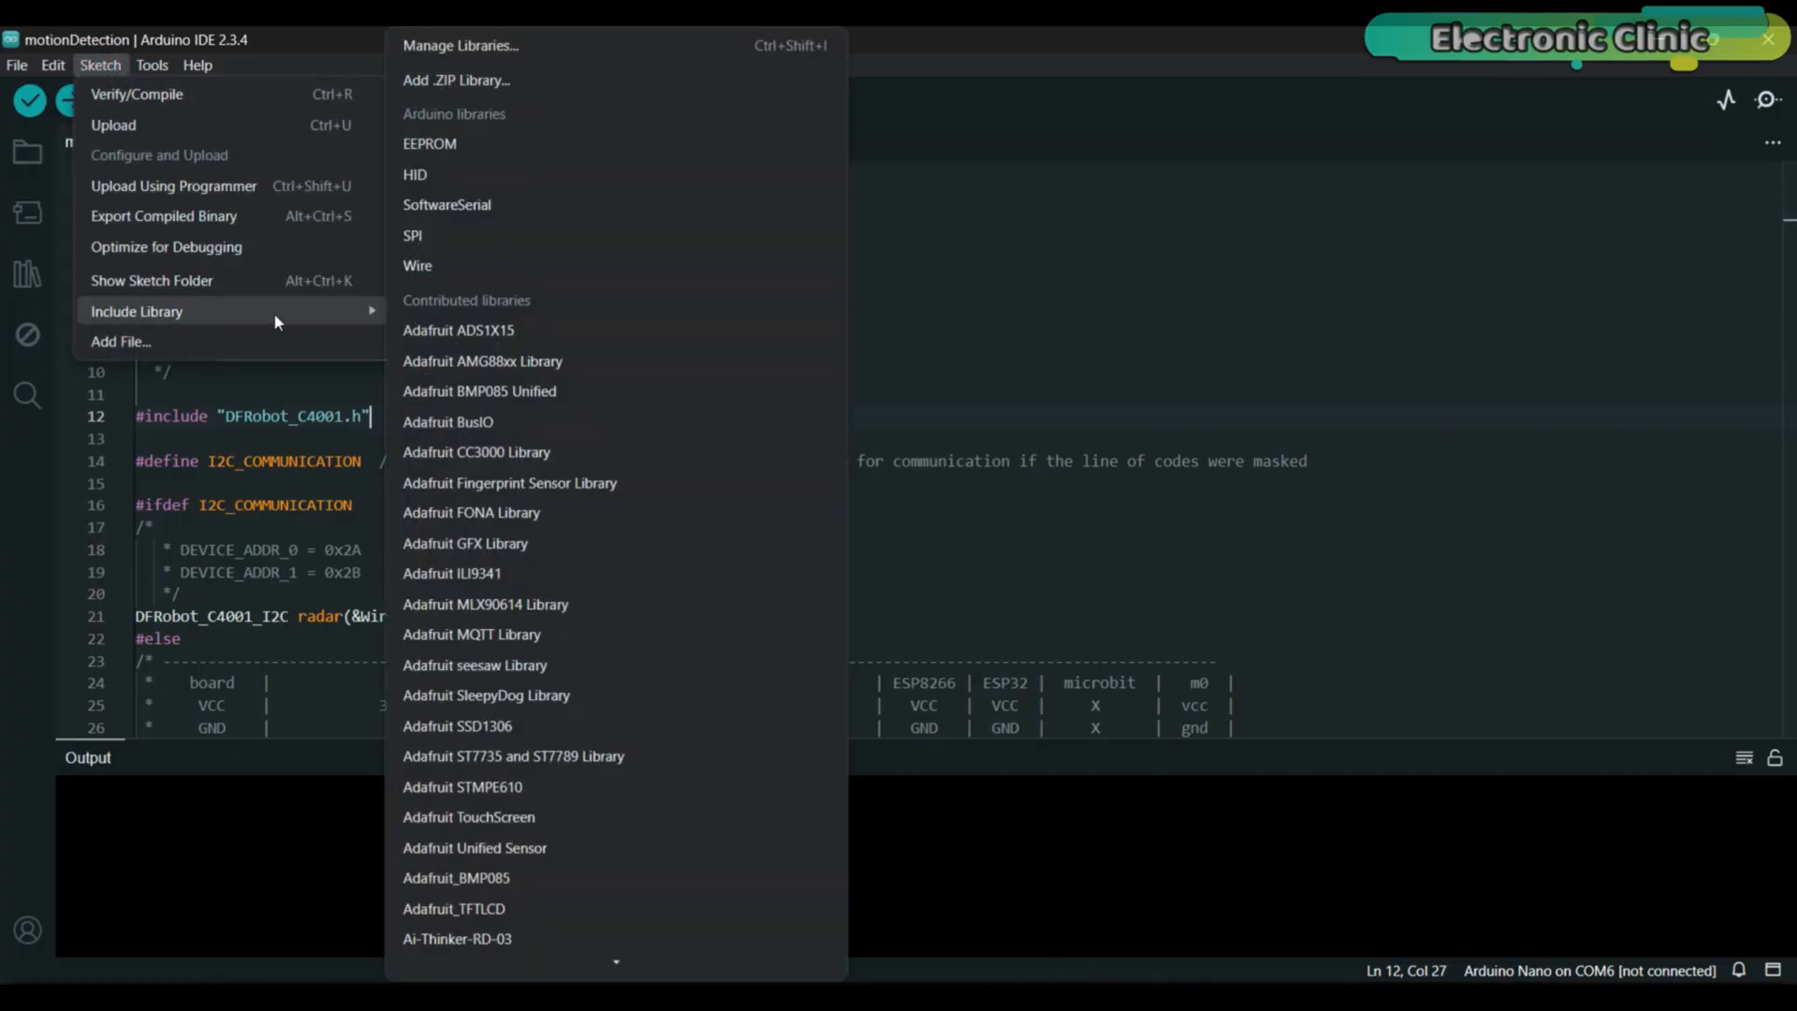
Install the DFRobot_C4001-main zip archive through Add .ZIP Library
{"action": "left_click", "coordinate": [456, 79]}
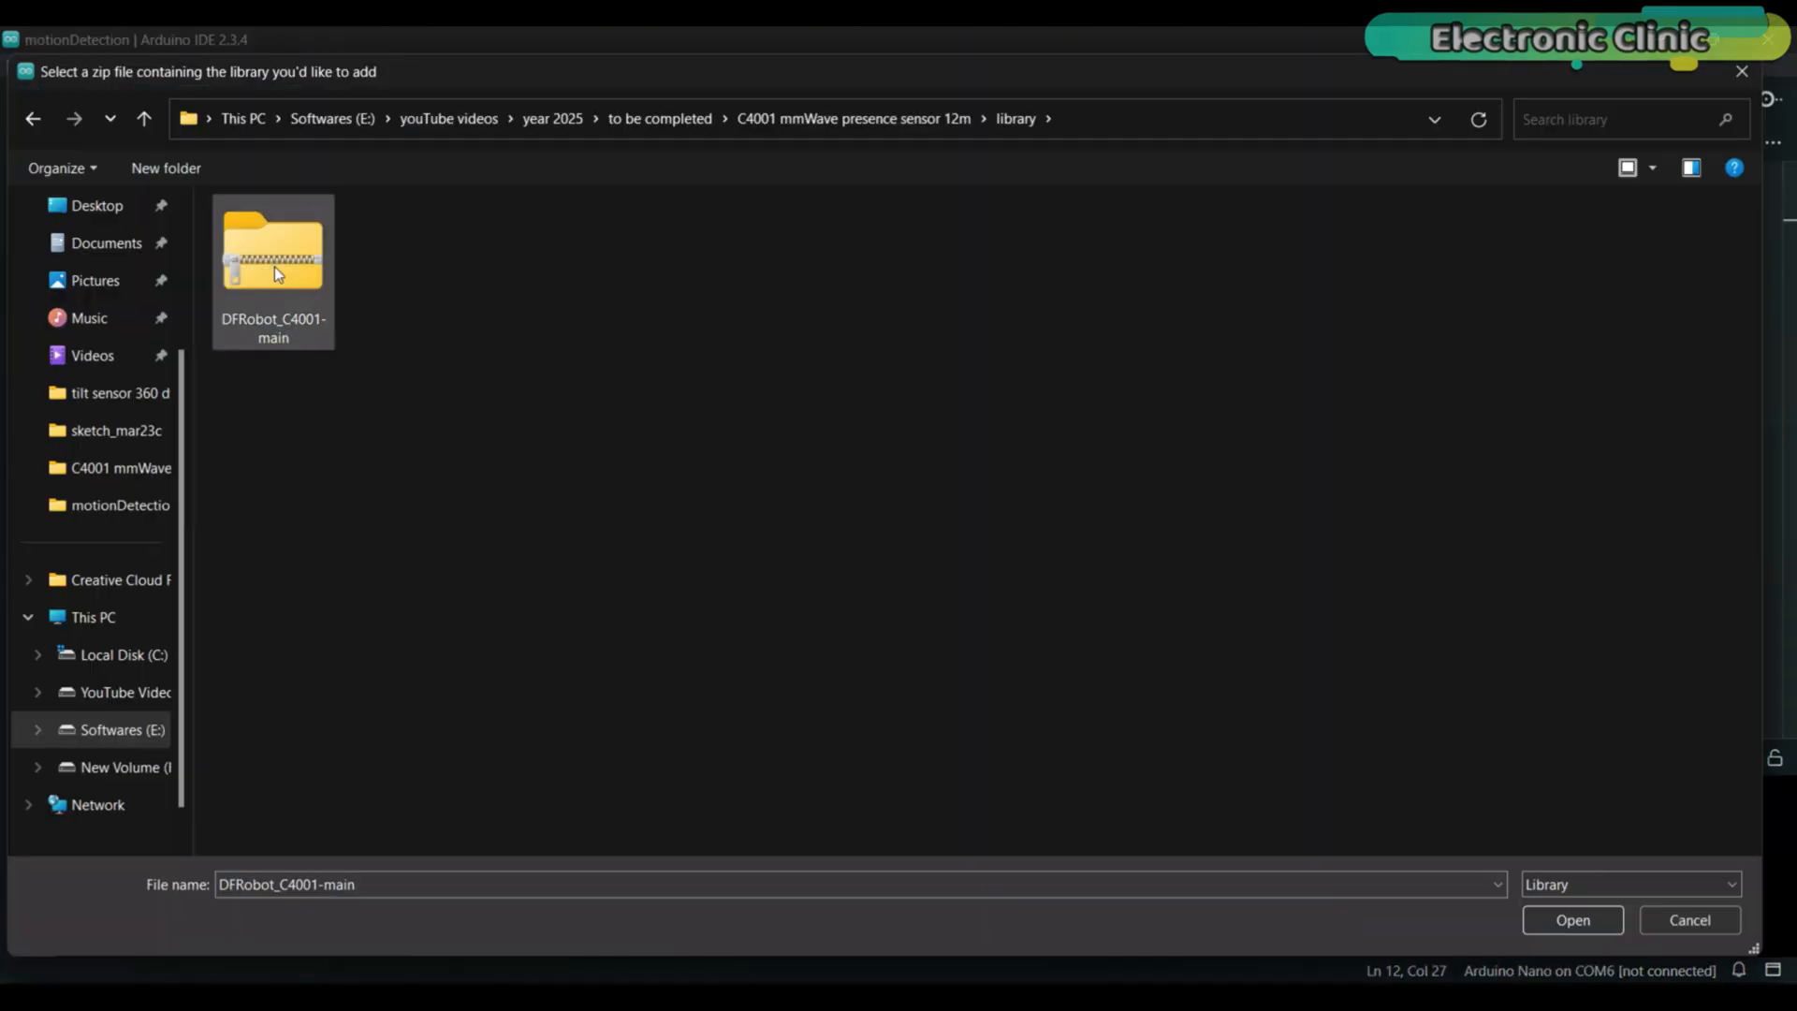
{"action": "left_click", "coordinate": [1572, 920]}
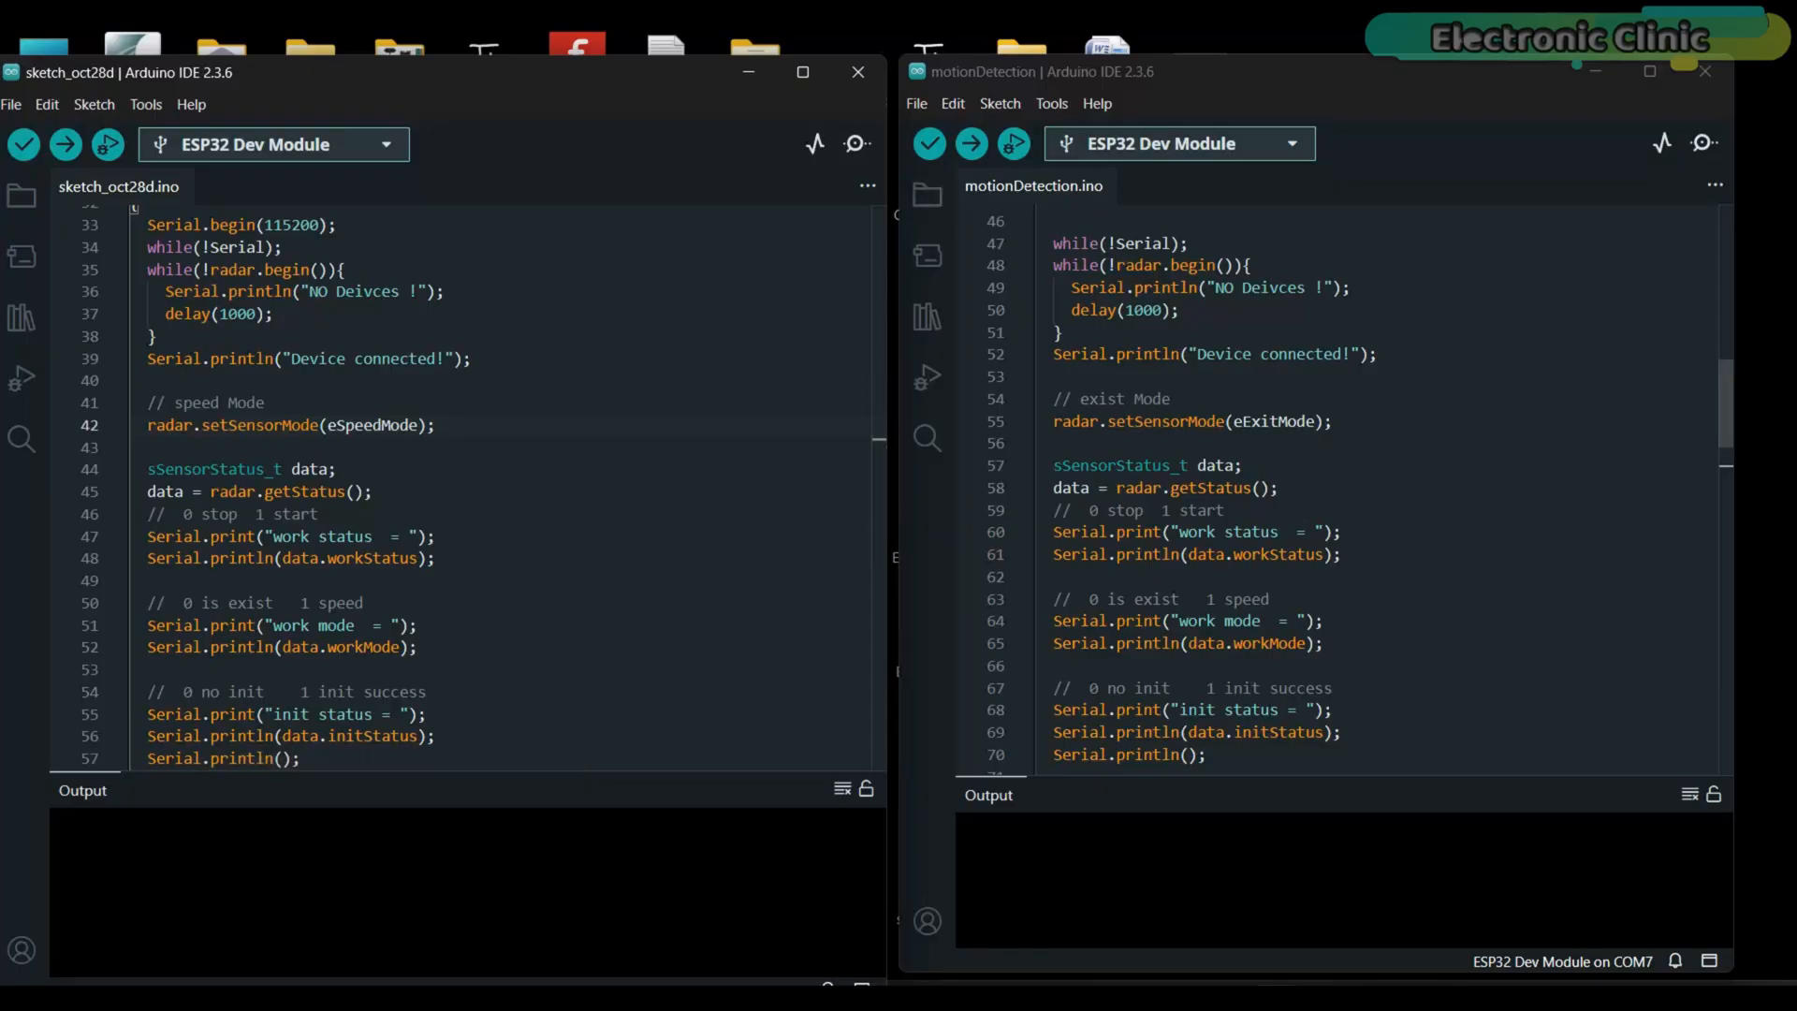
Upload sketch_oct28d and view its speed-mode radar readings at 115200 baud
{"action": "left_click", "coordinate": [434, 425]}
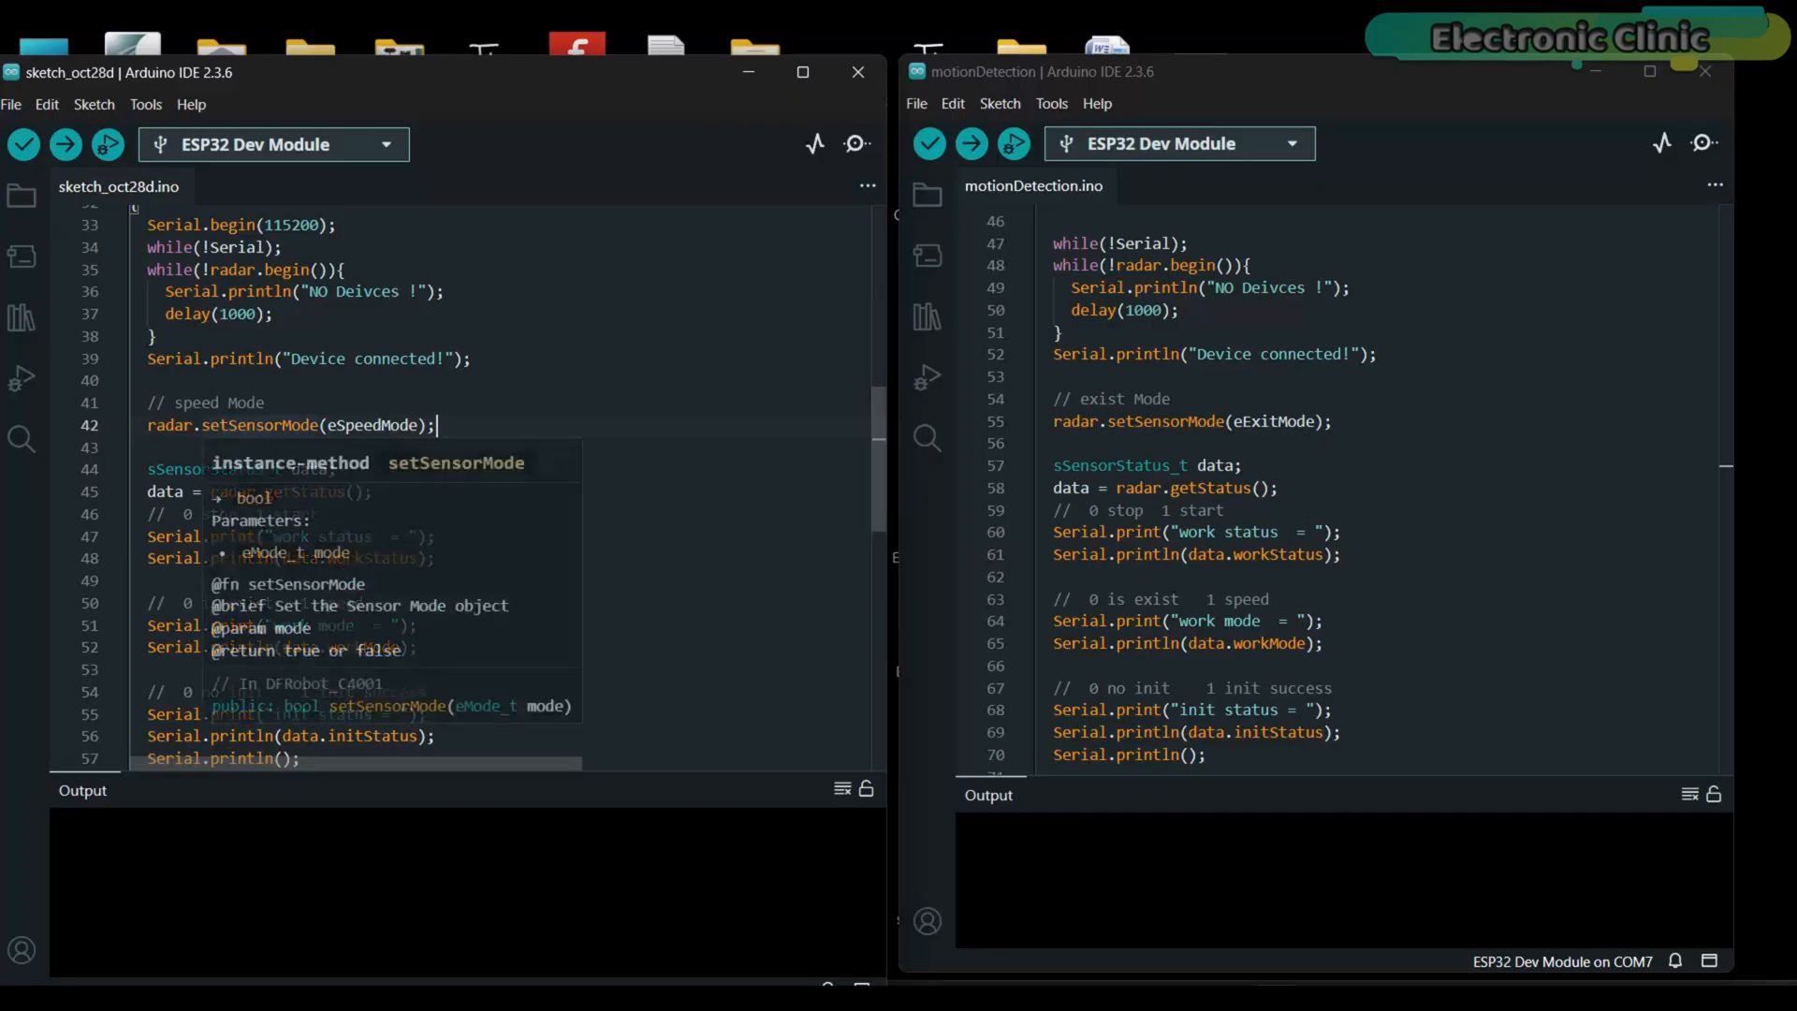
{"action": "key", "text": "Escape"}
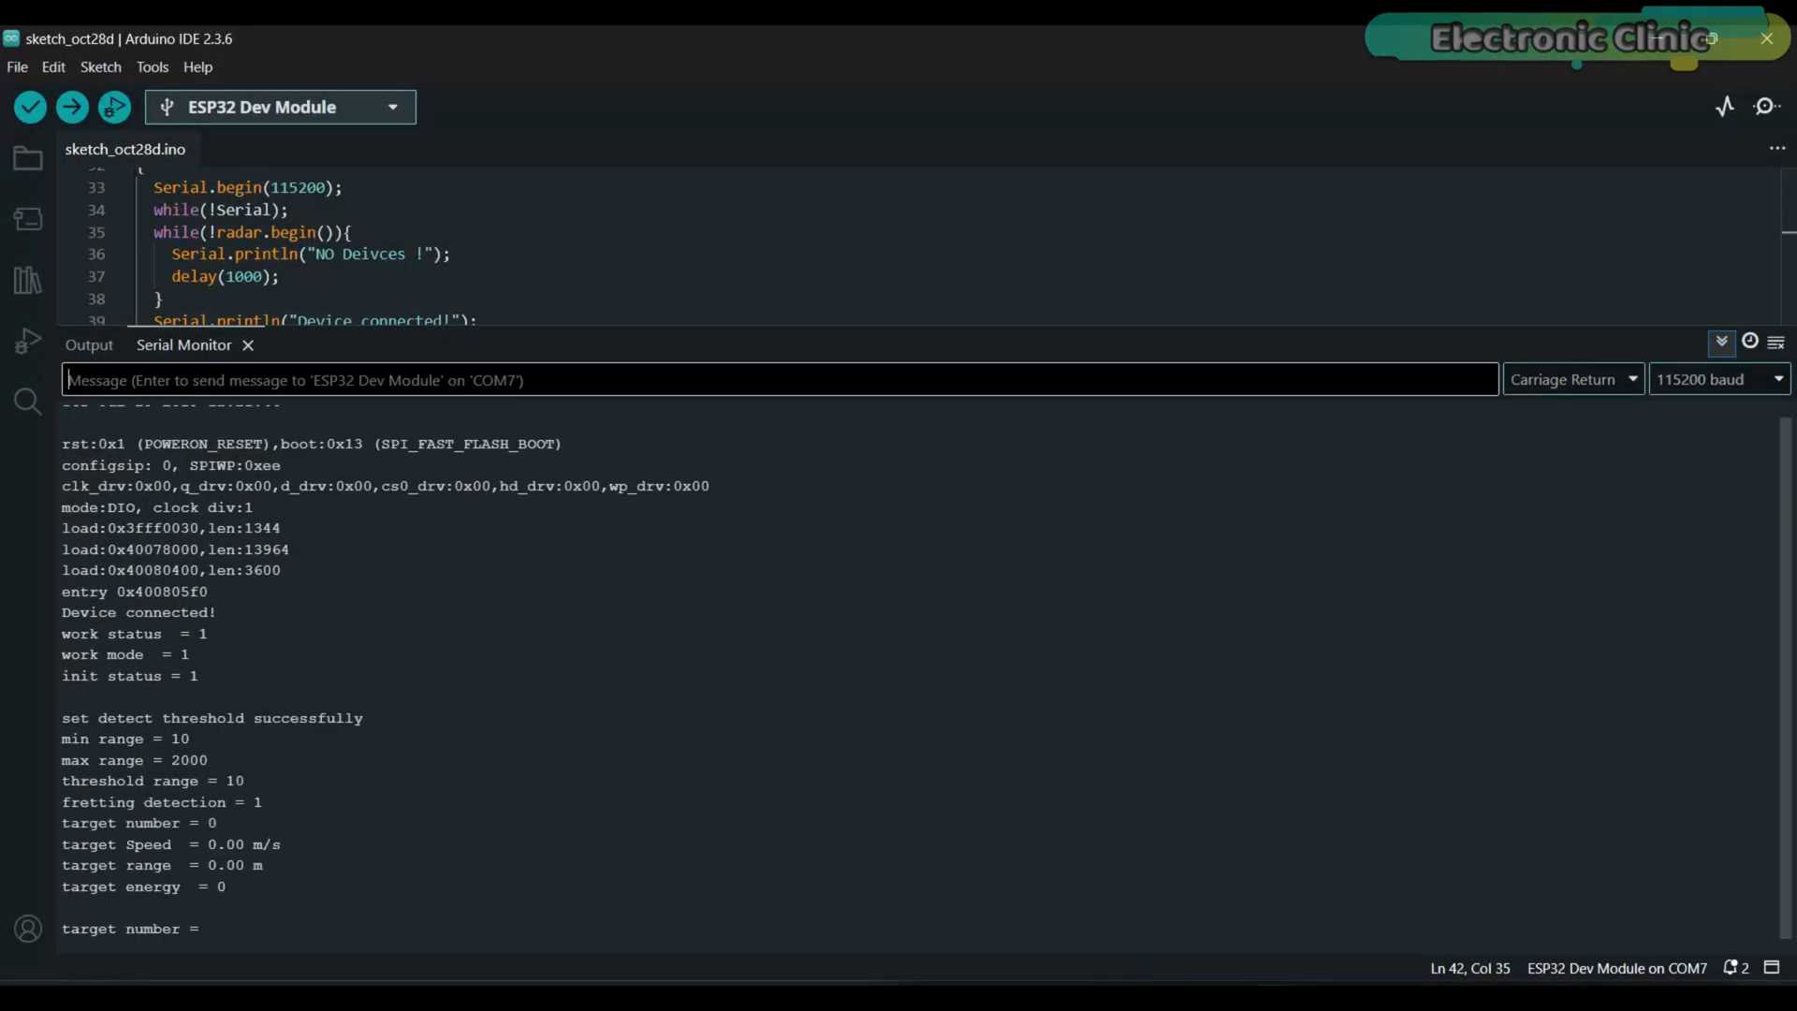
Scroll through the exist-mode motionDetection sketch
{"action": "scroll", "scroll_direction": "down", "scroll_amount": 3}
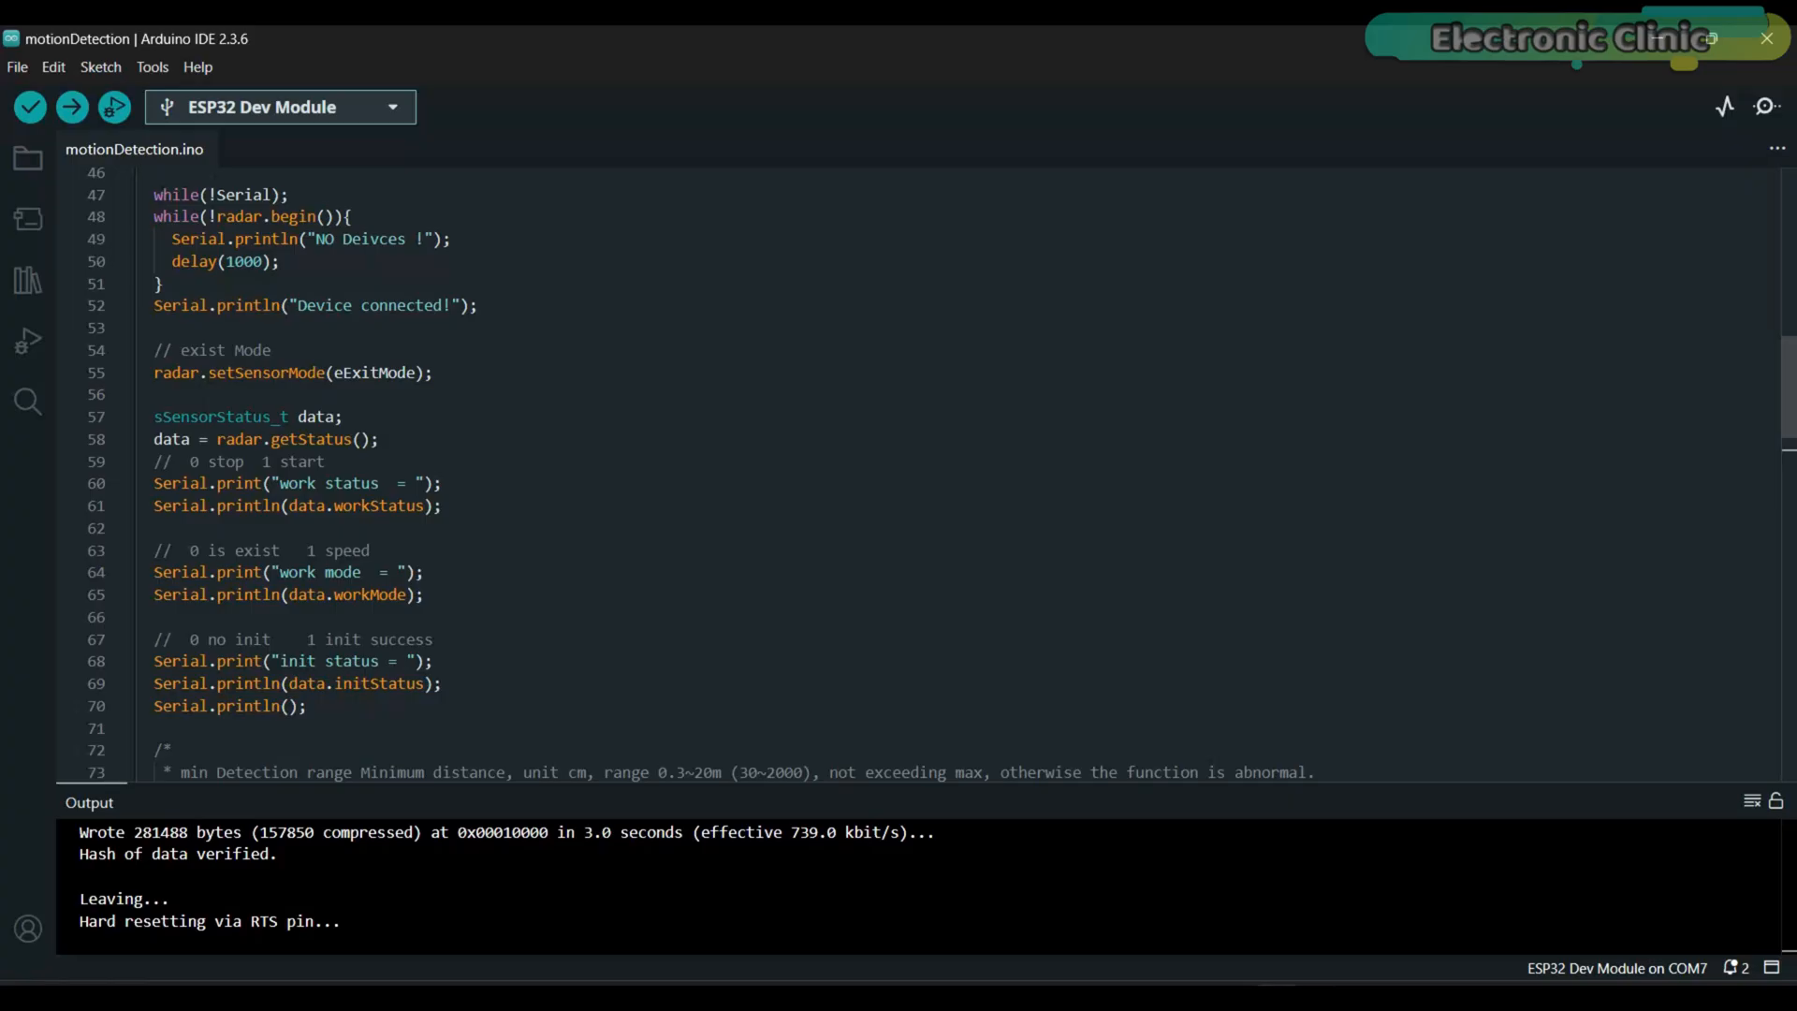
{"action": "mouse_move", "coordinate": [321, 373]}
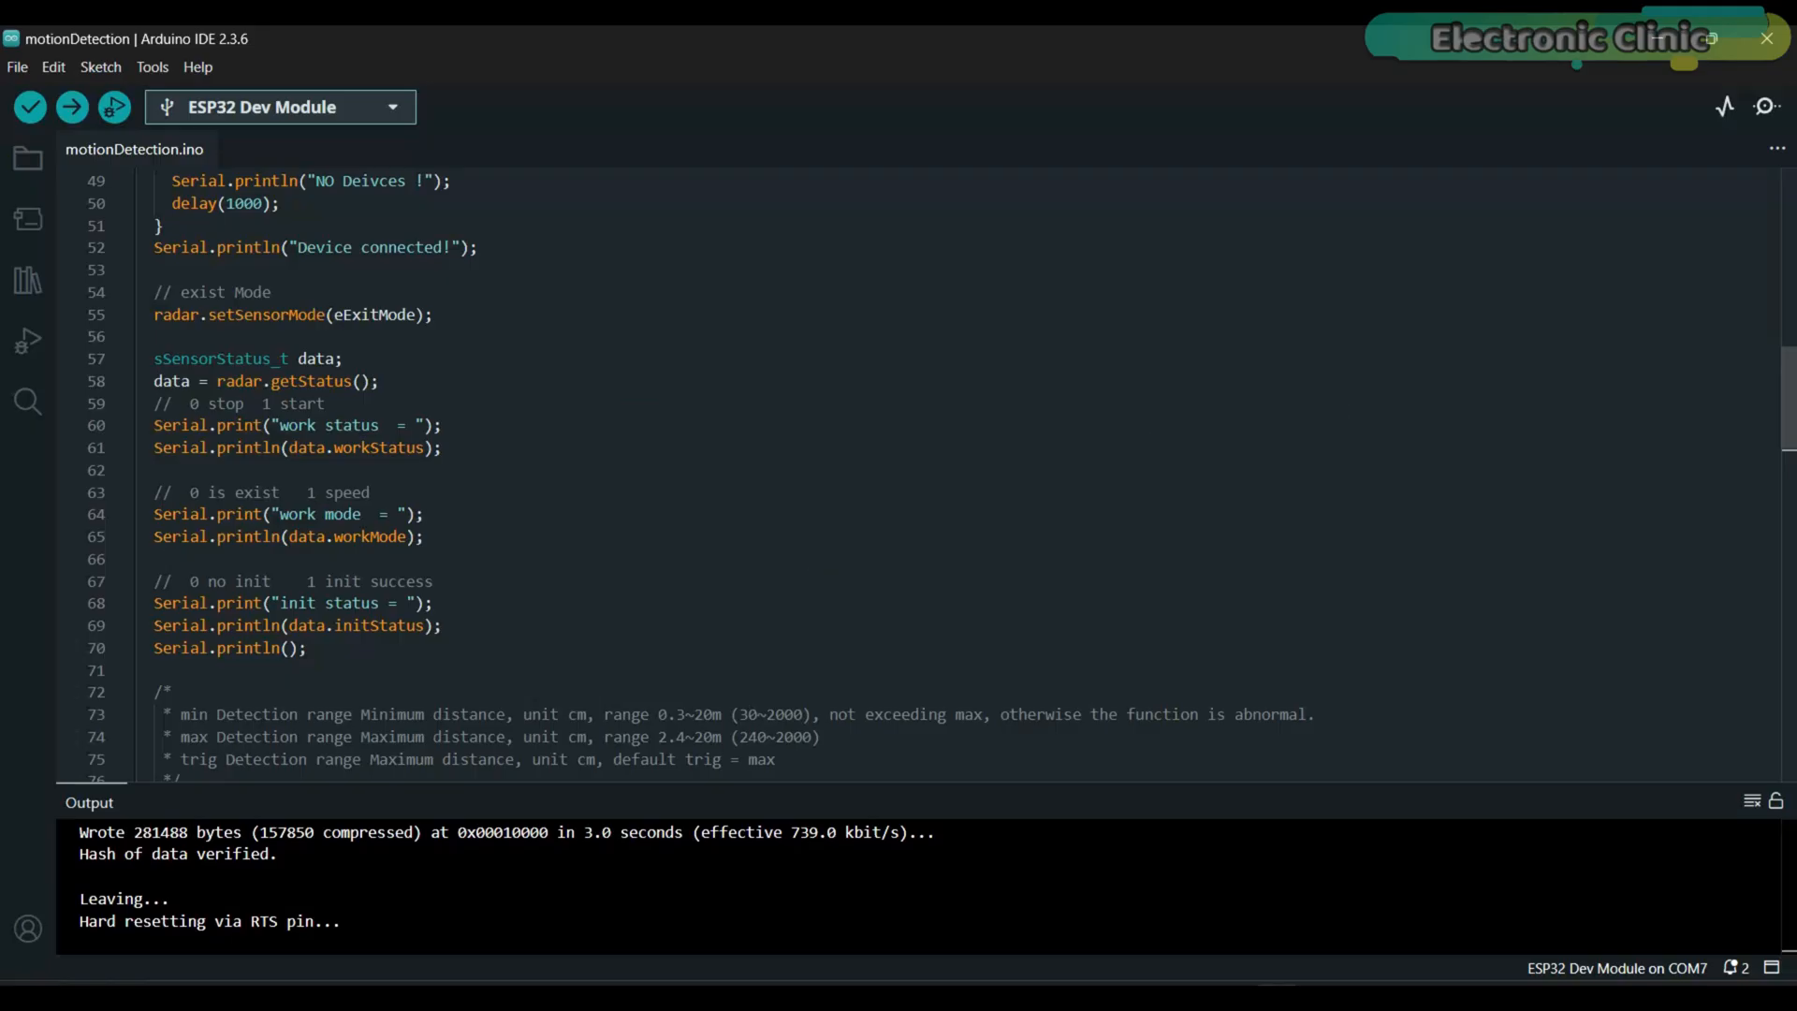
{"action": "scroll", "scroll_direction": "down", "scroll_amount": 3}
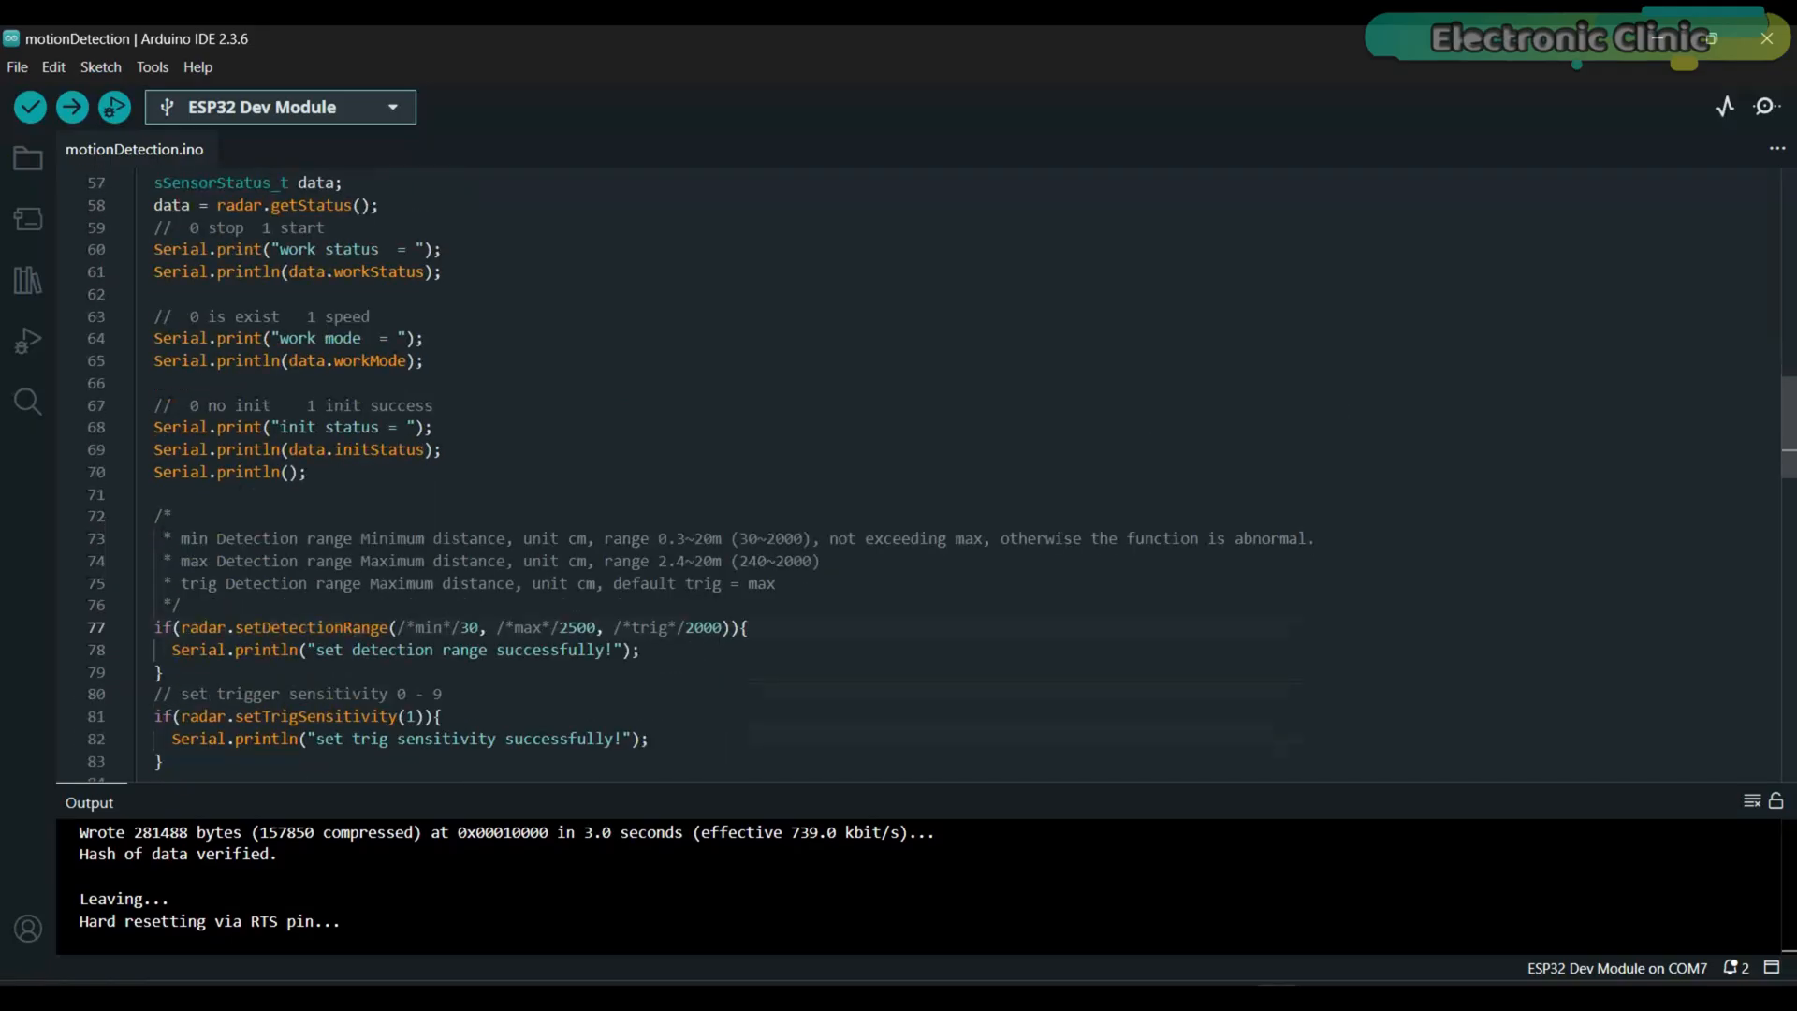
{"action": "scroll", "scroll_direction": "down", "scroll_amount": 3}
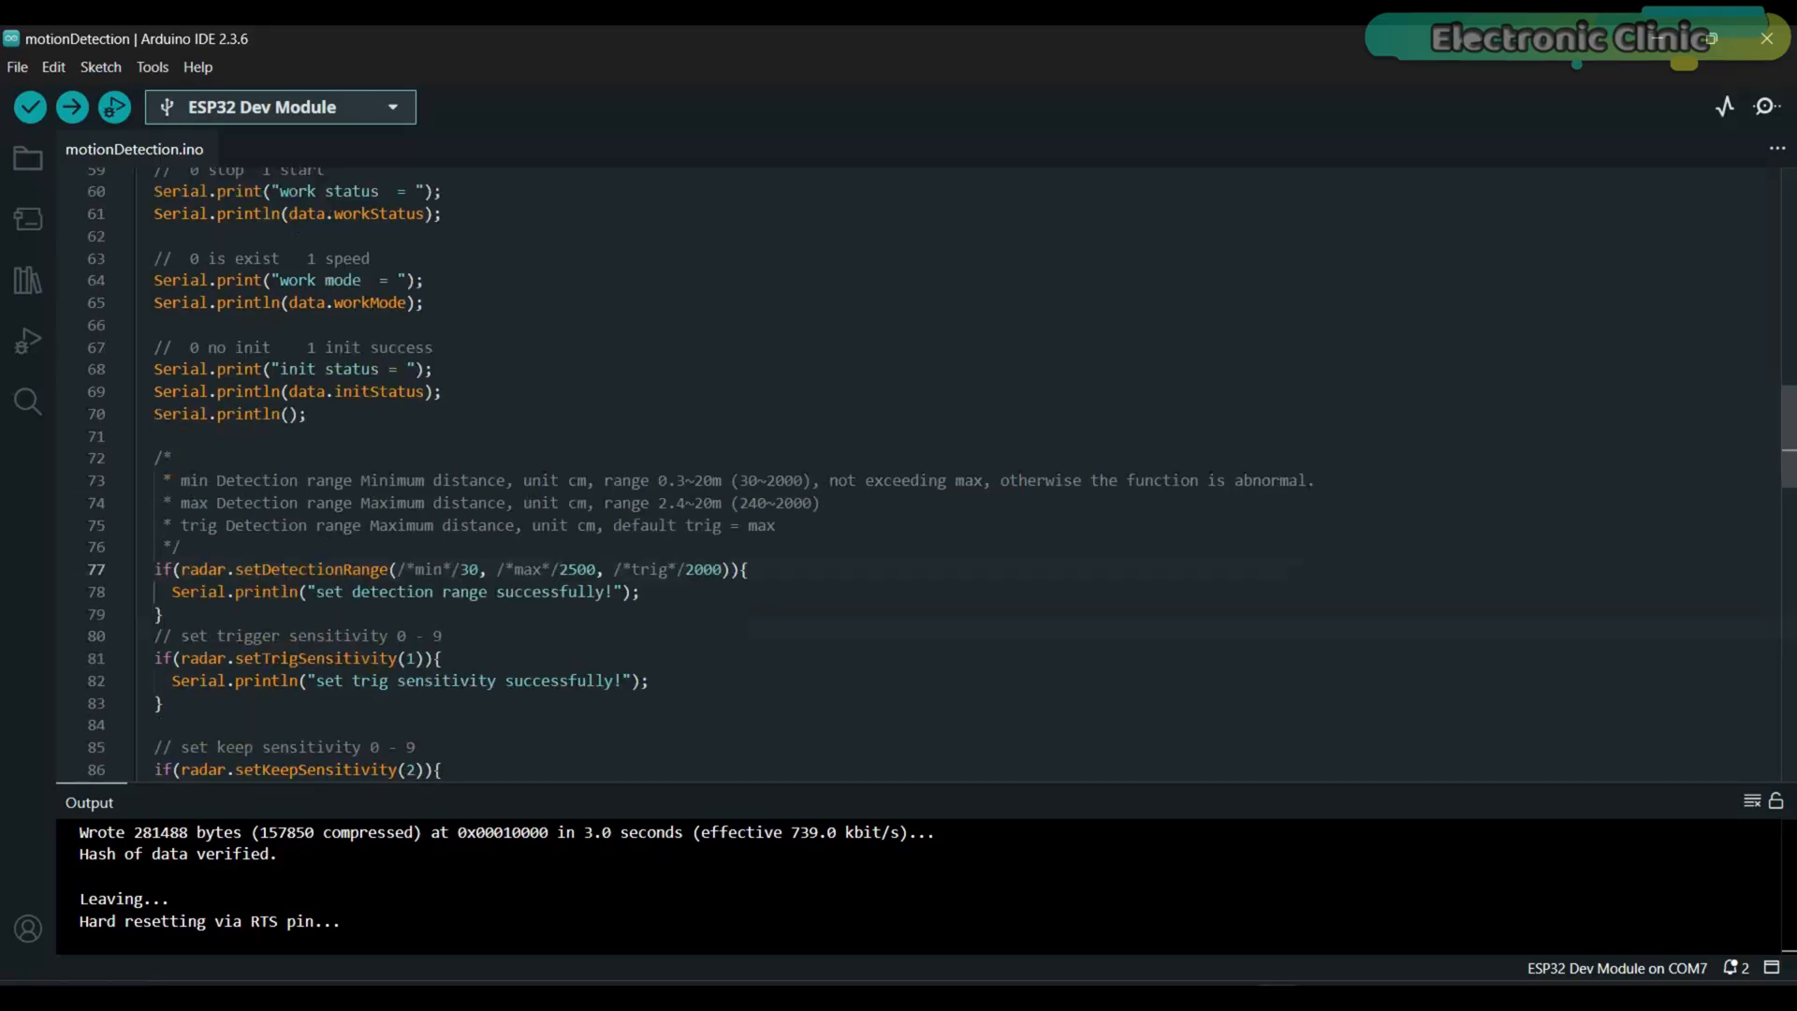
{"action": "scroll", "scroll_direction": "down", "scroll_amount": 3}
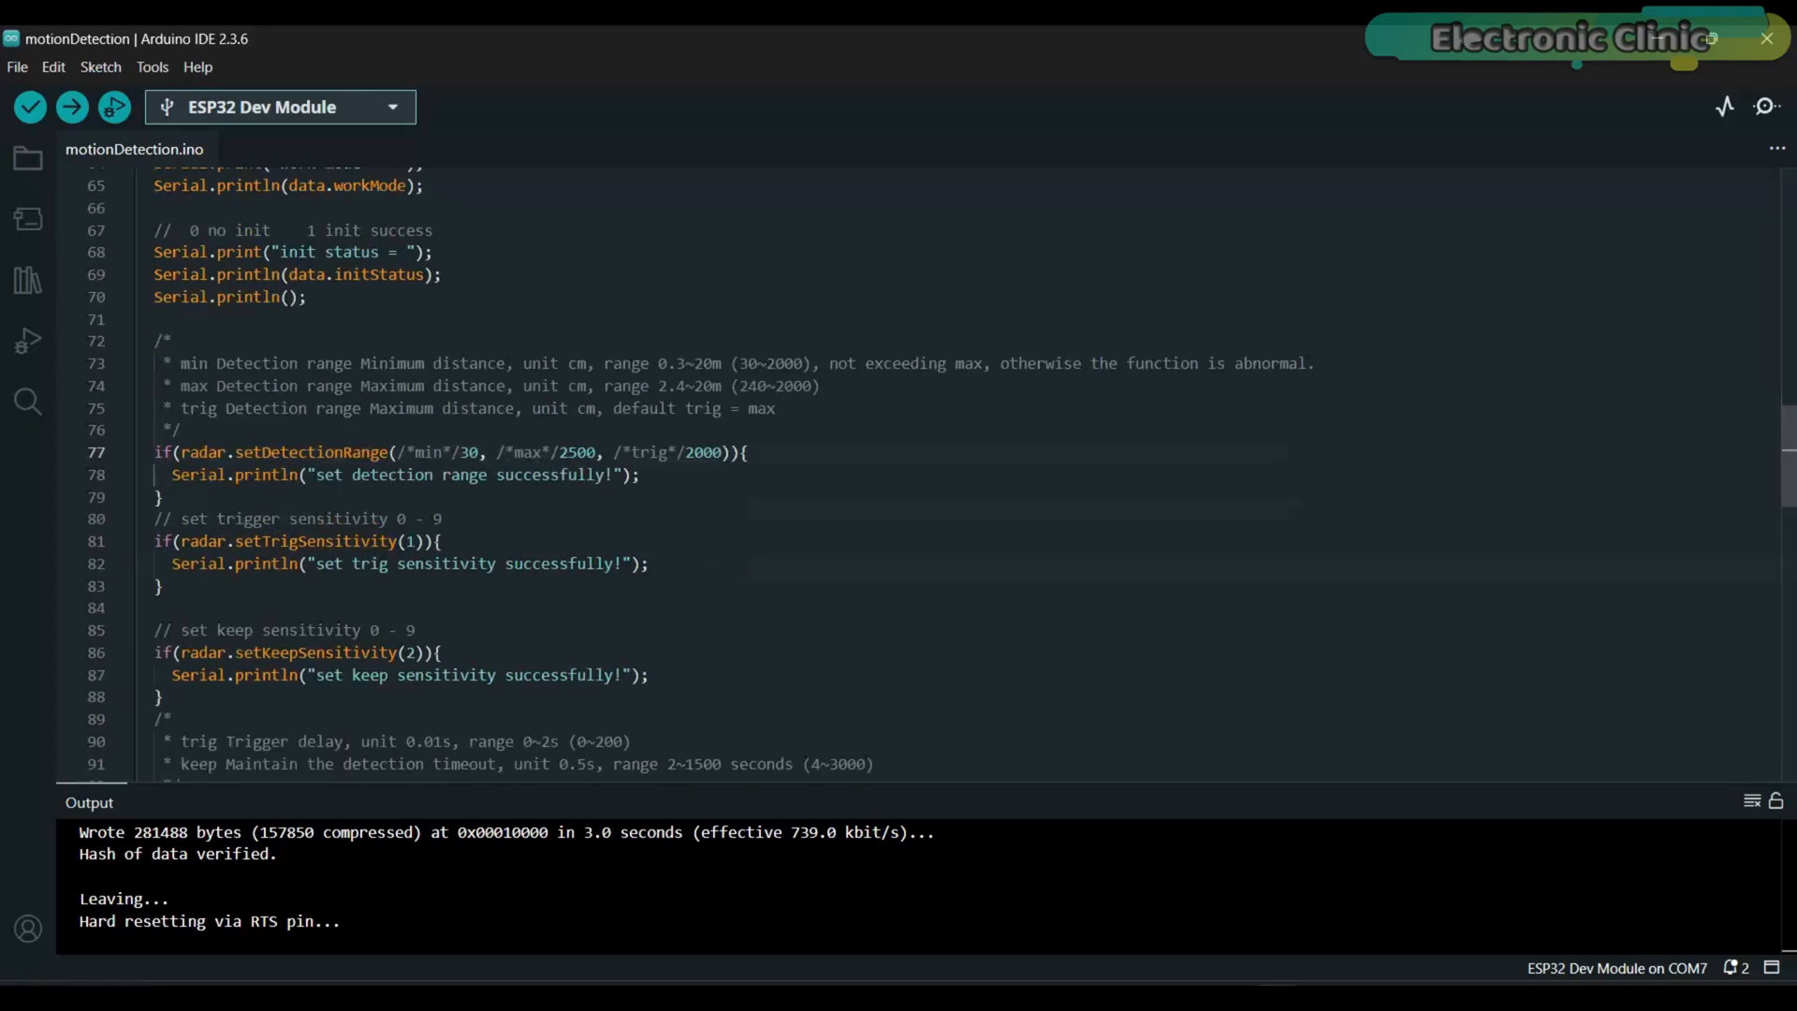
{"action": "scroll", "scroll_direction": "down", "scroll_amount": 3}
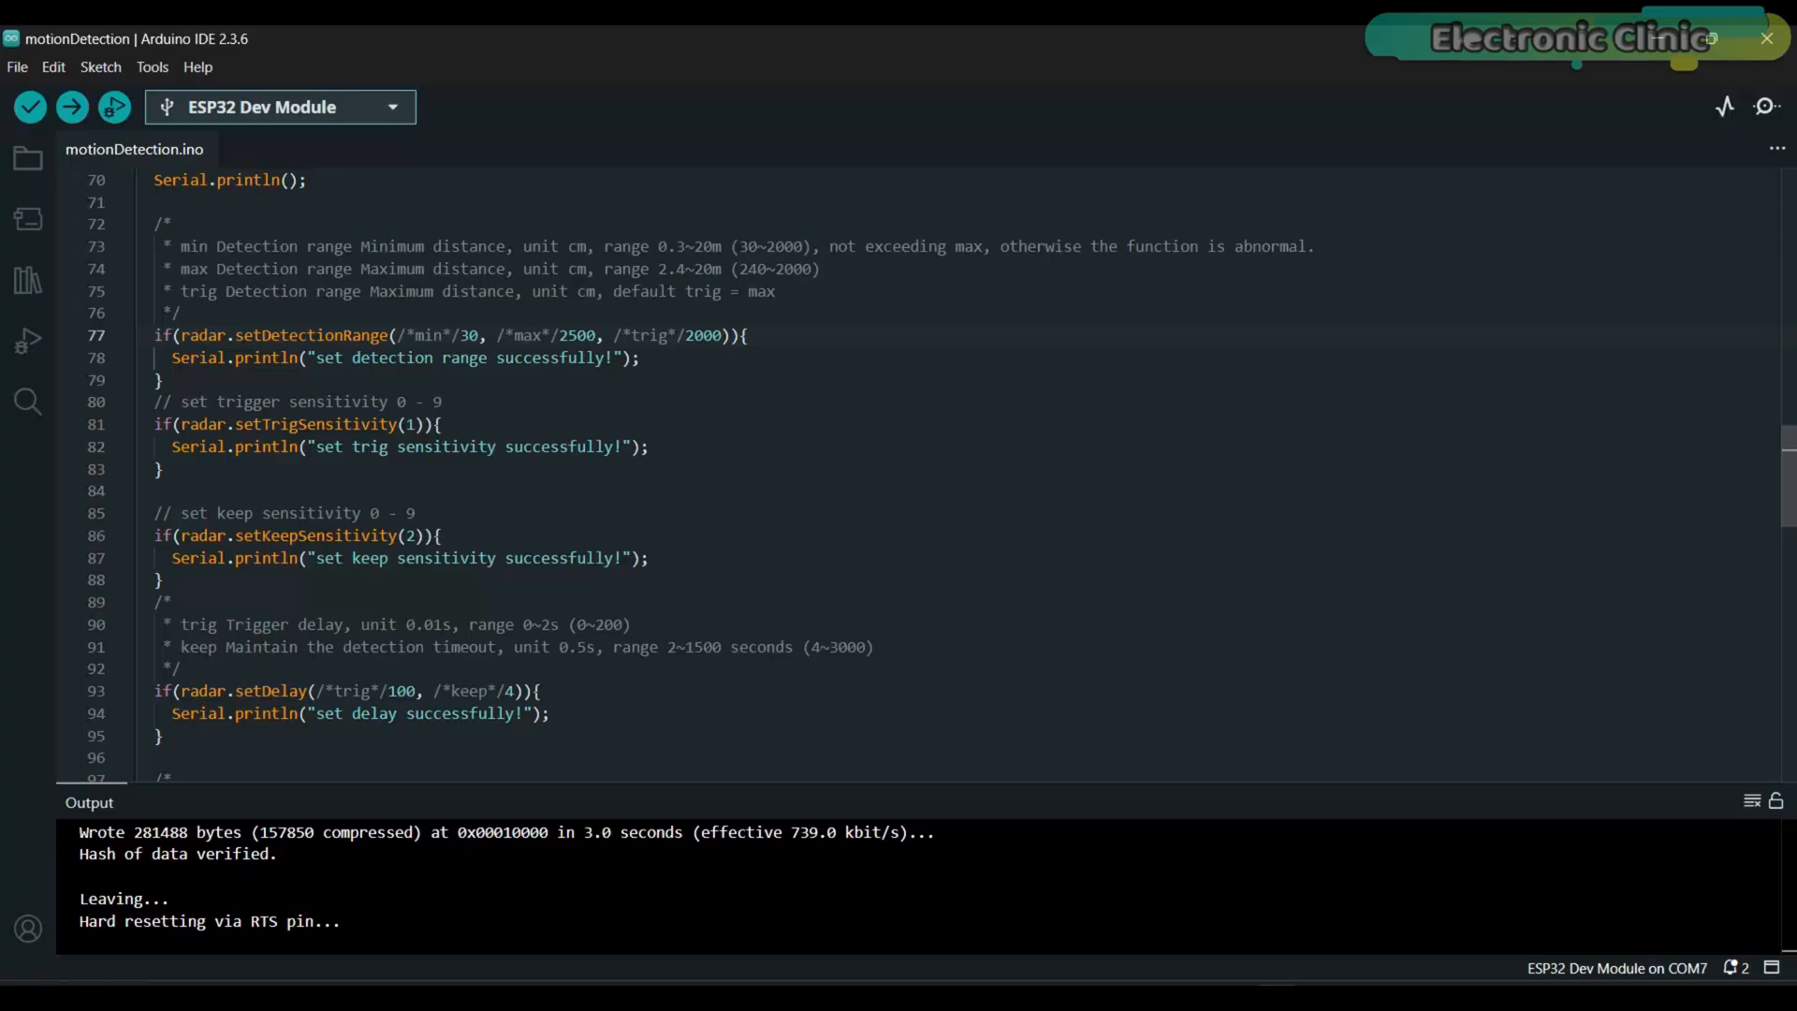
{"action": "scroll", "scroll_direction": "down", "scroll_amount": 3}
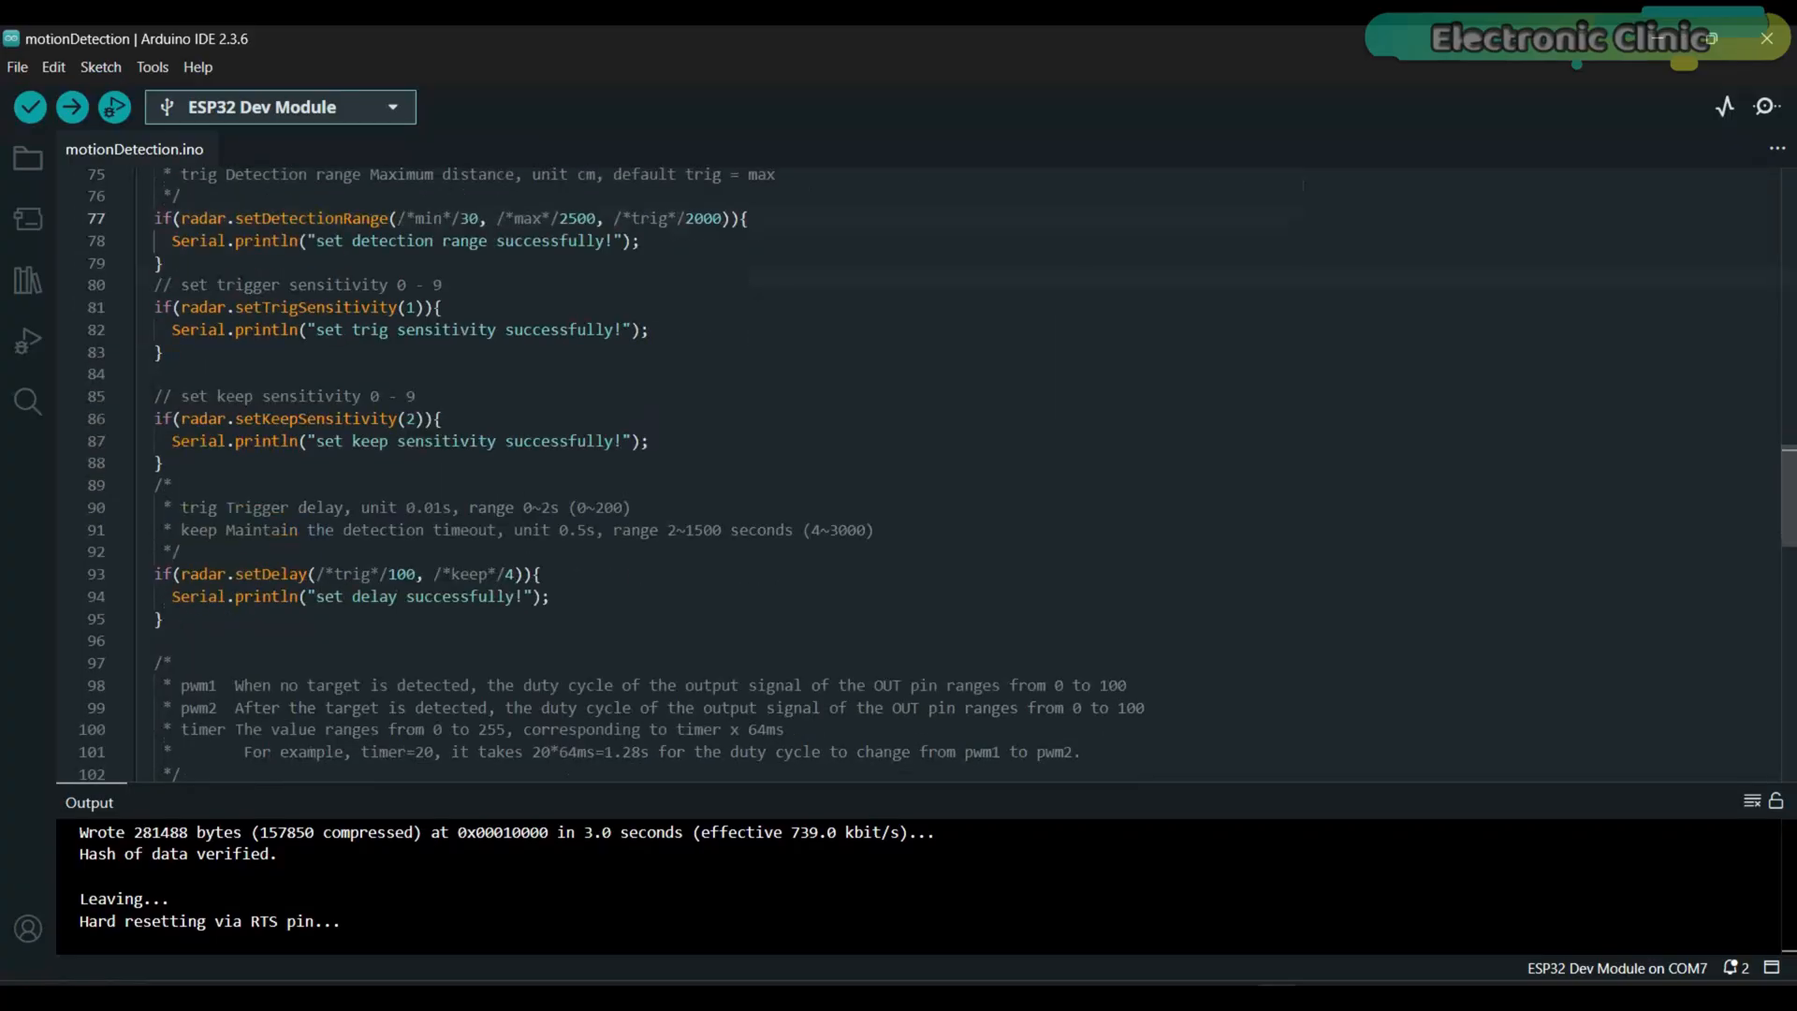
{"action": "scroll", "scroll_direction": "down", "scroll_amount": 3}
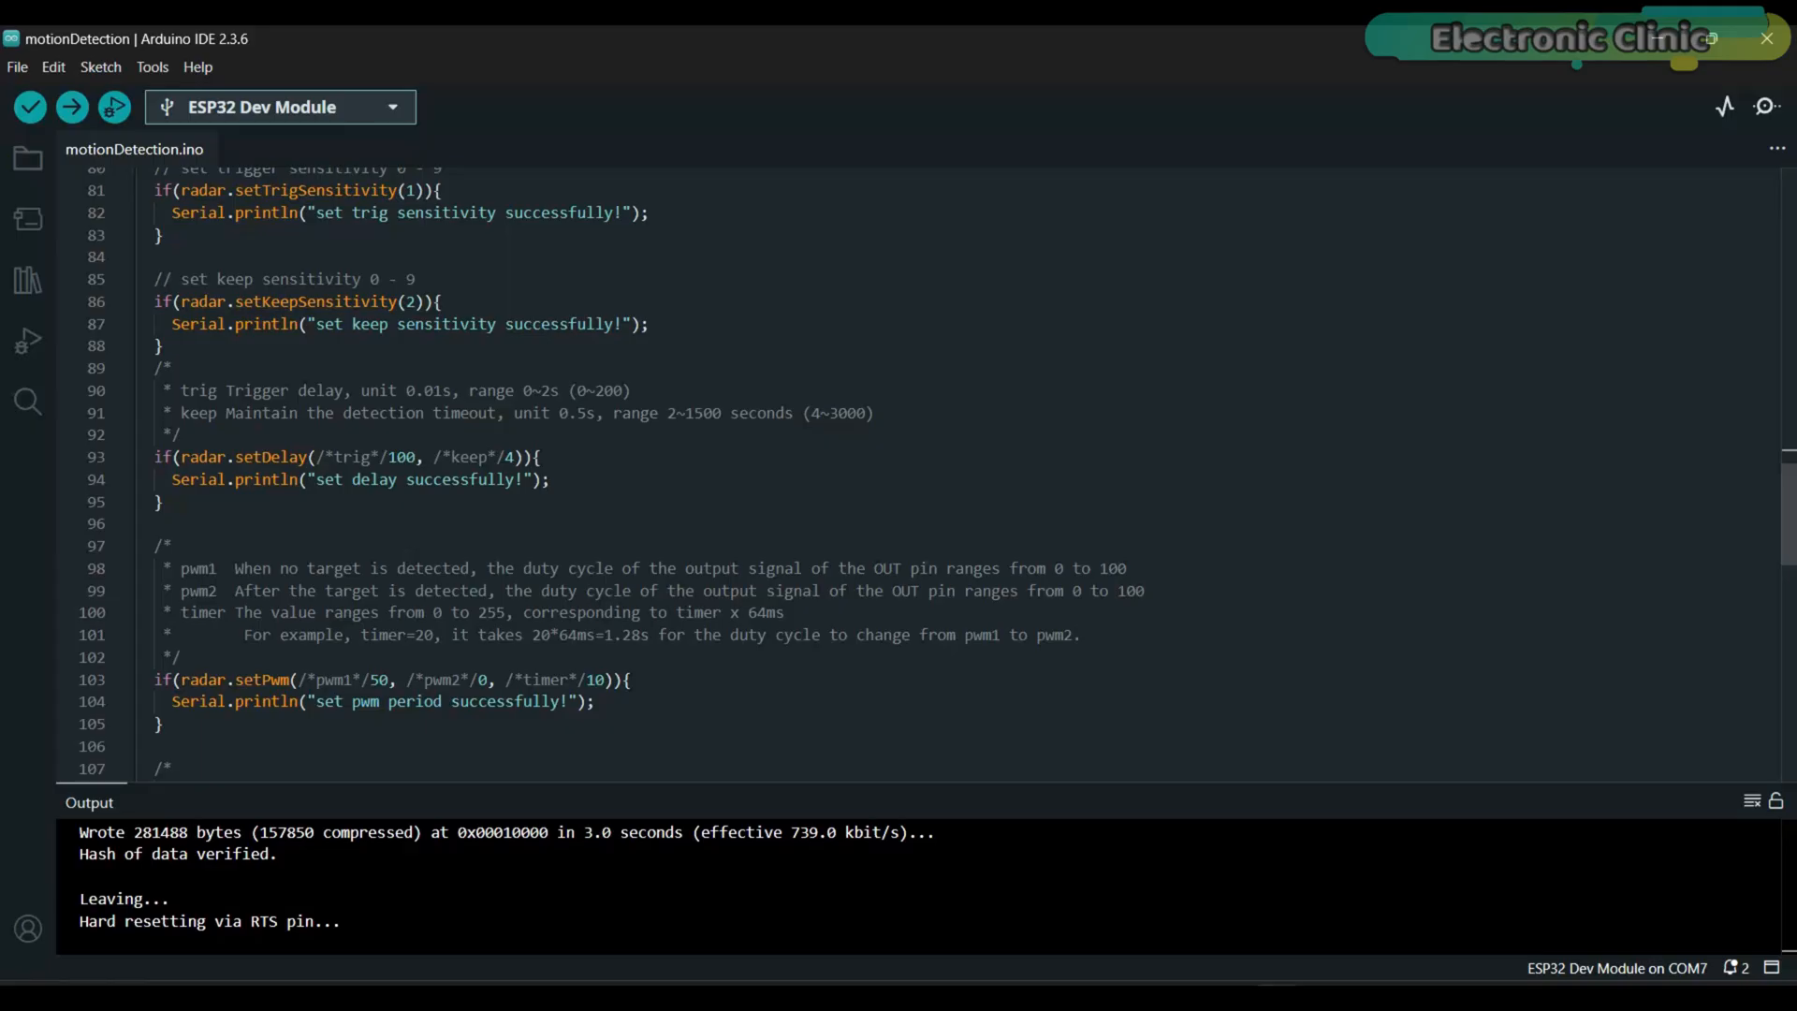
{"action": "scroll", "scroll_direction": "down", "scroll_amount": 3}
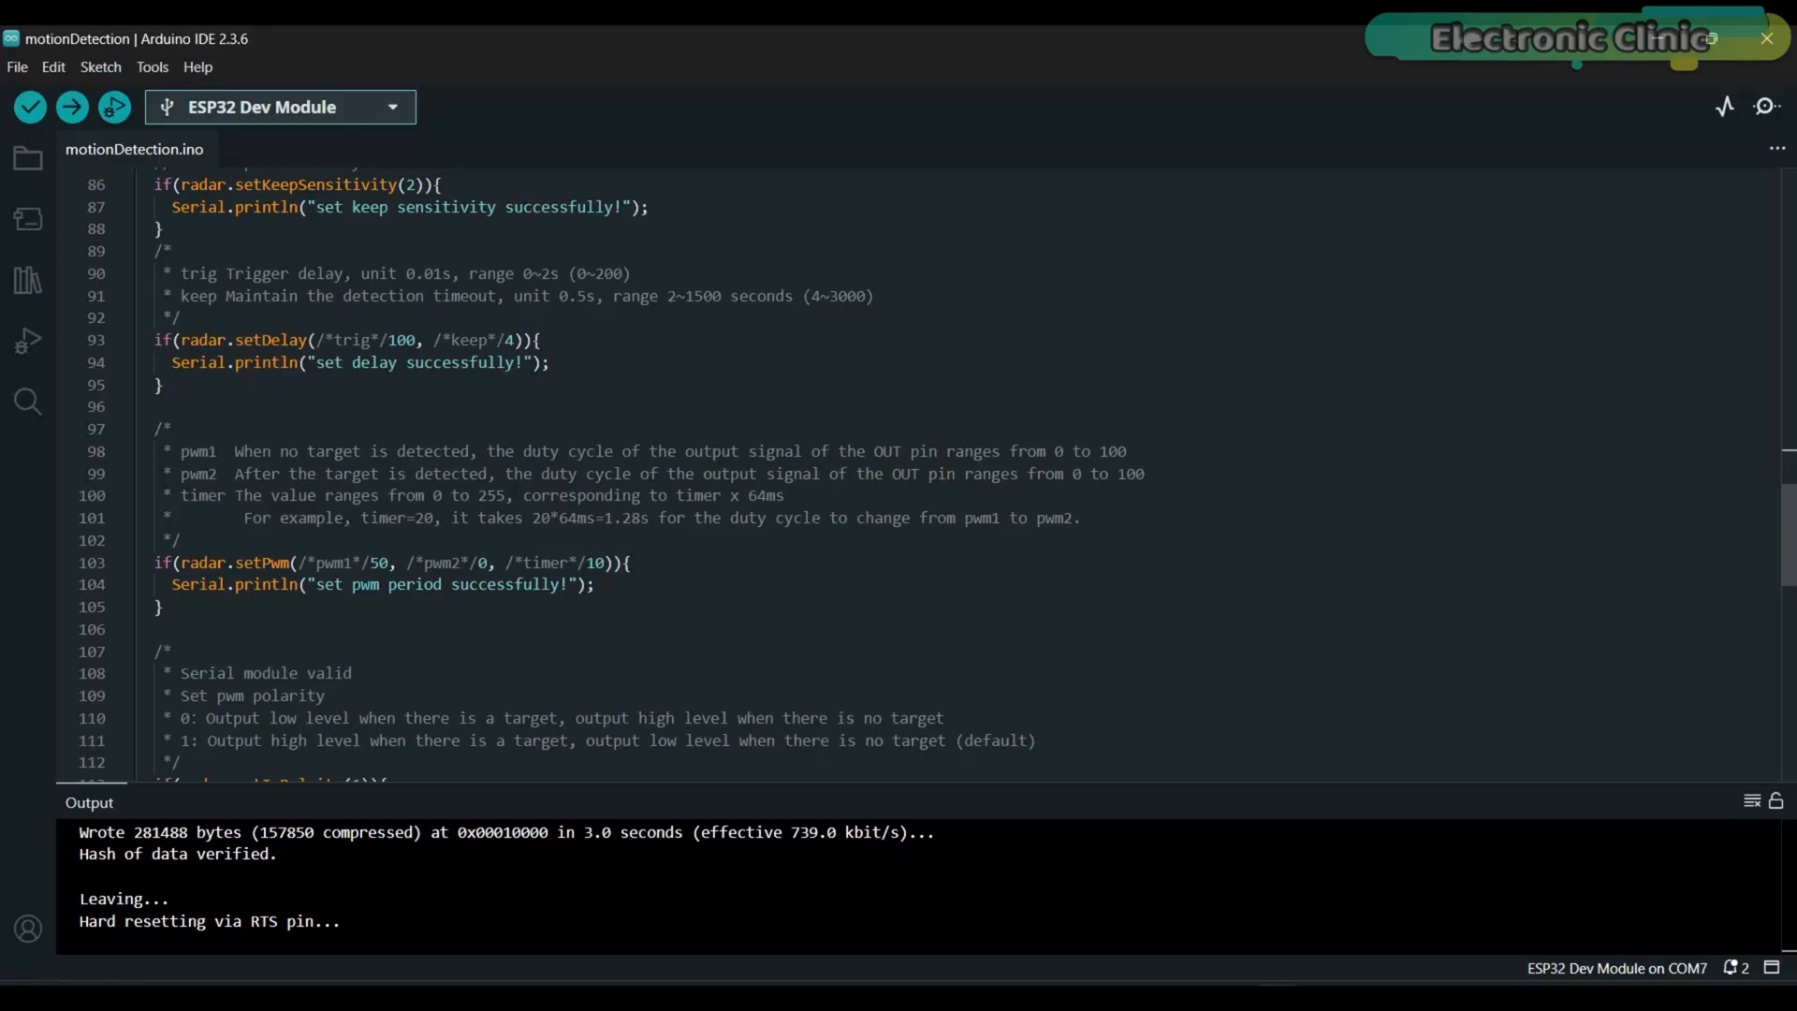
{"action": "mouse_move", "coordinate": [301, 339]}
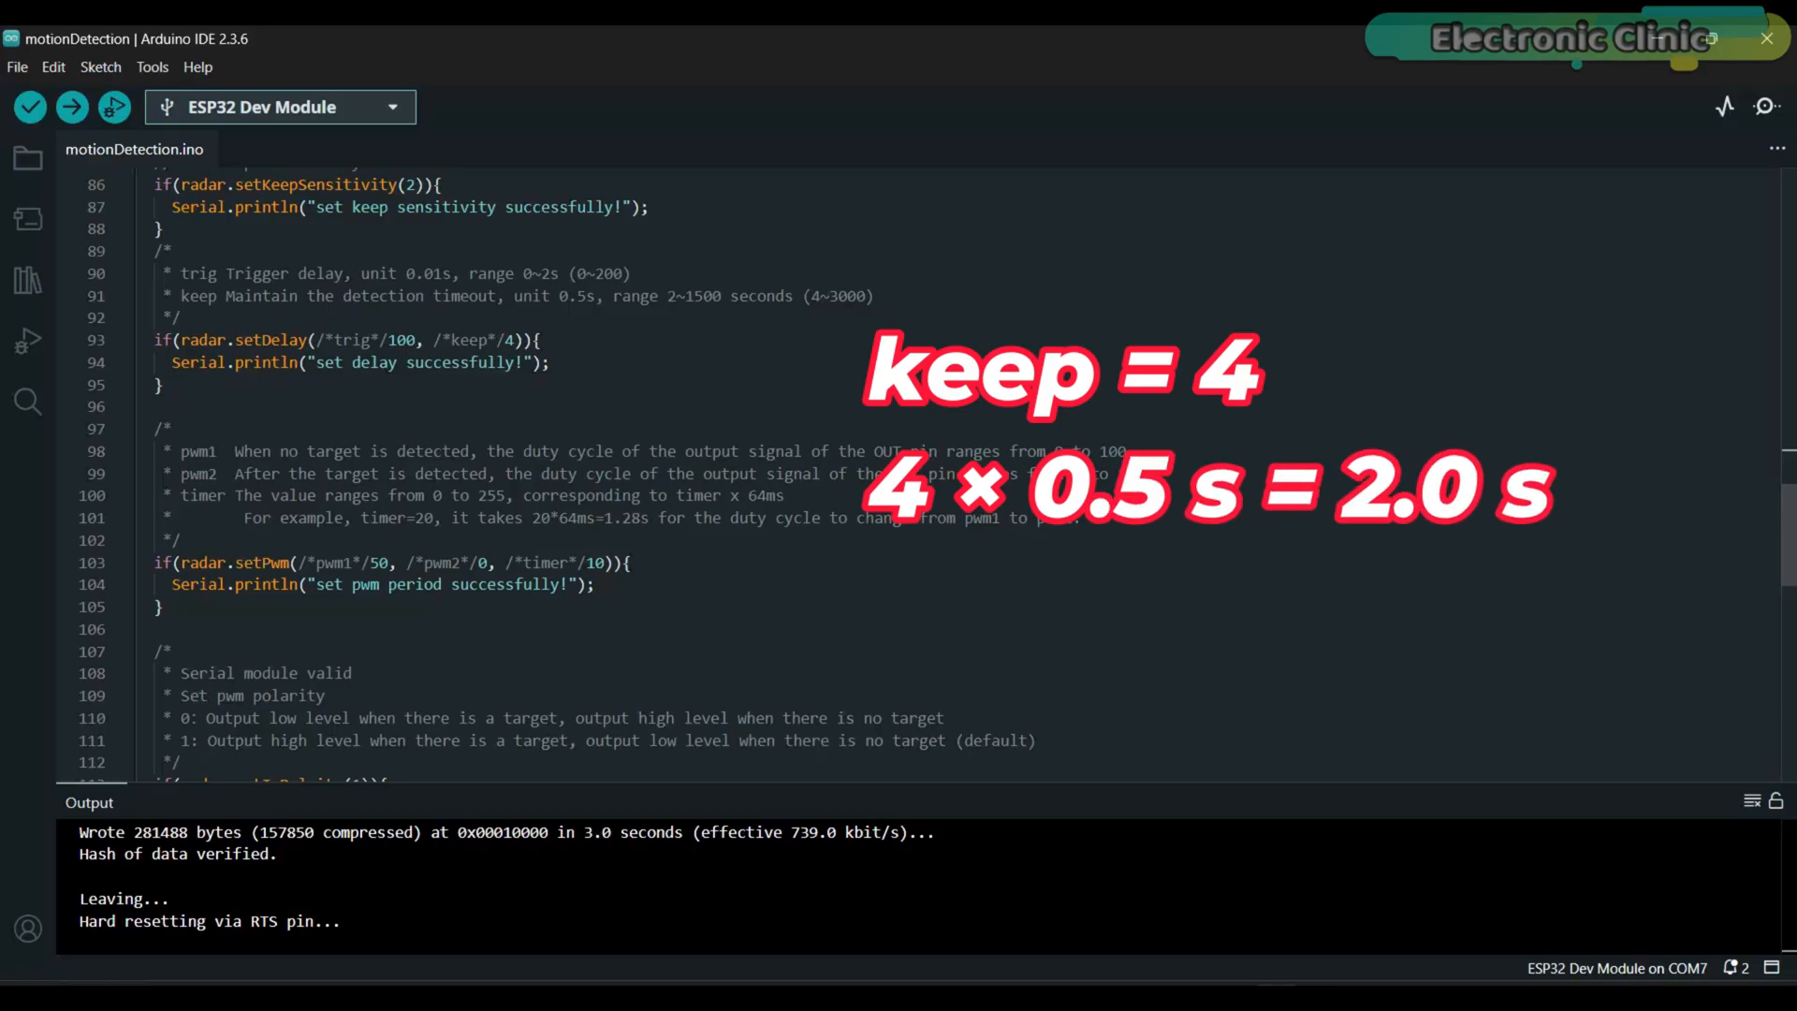
{"action": "scroll", "scroll_direction": "down", "scroll_amount": 3}
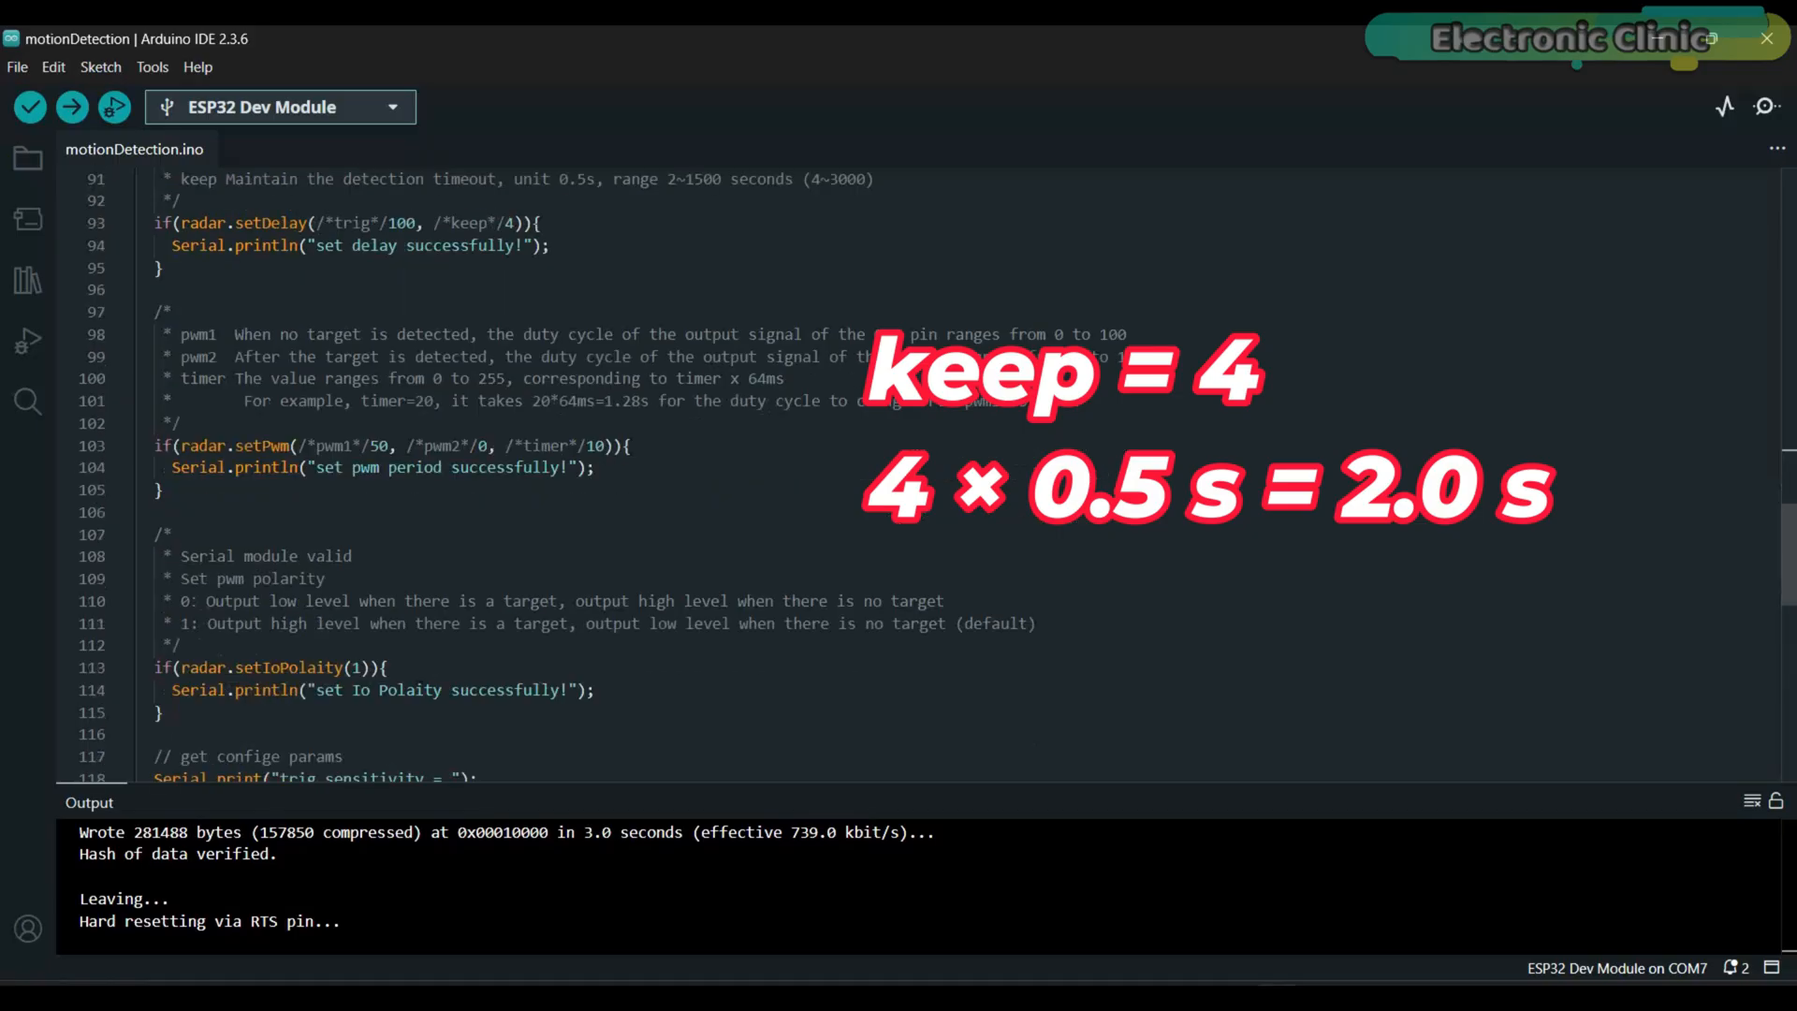
{"action": "scroll", "scroll_direction": "down", "scroll_amount": 3}
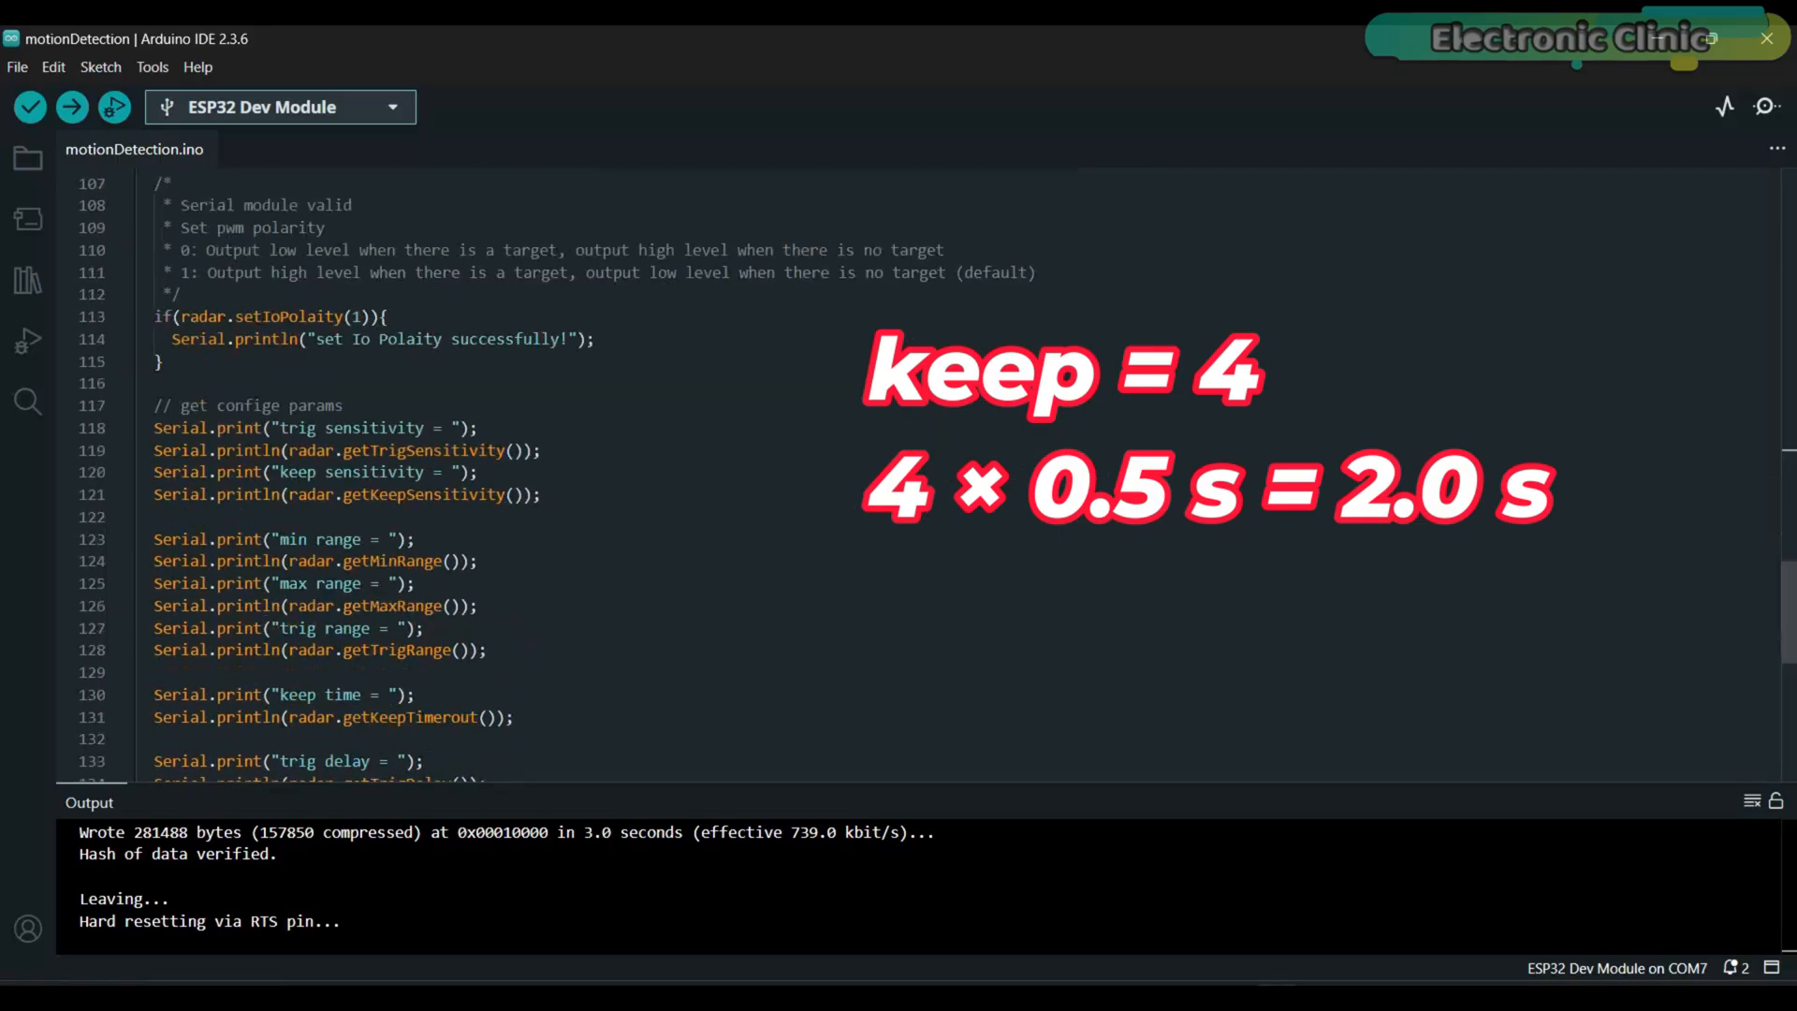
{"action": "scroll", "scroll_direction": "down", "scroll_amount": 3}
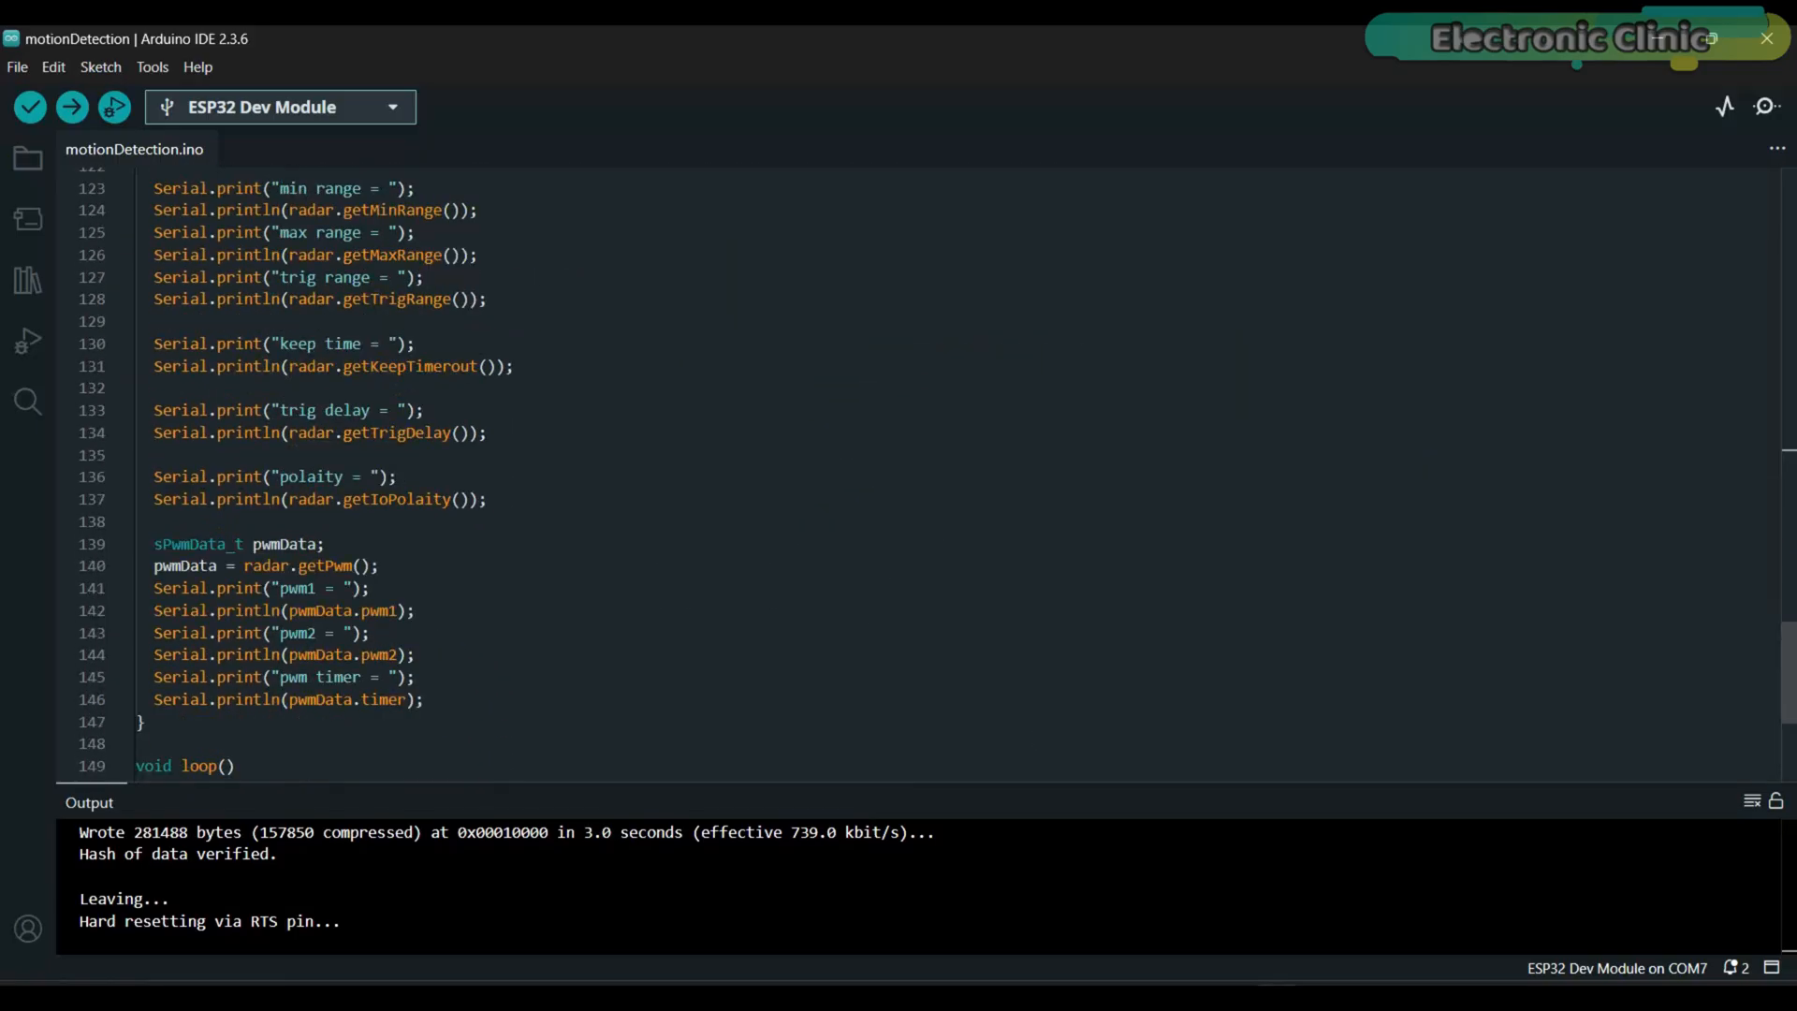
{"action": "scroll", "scroll_direction": "down", "scroll_amount": 3}
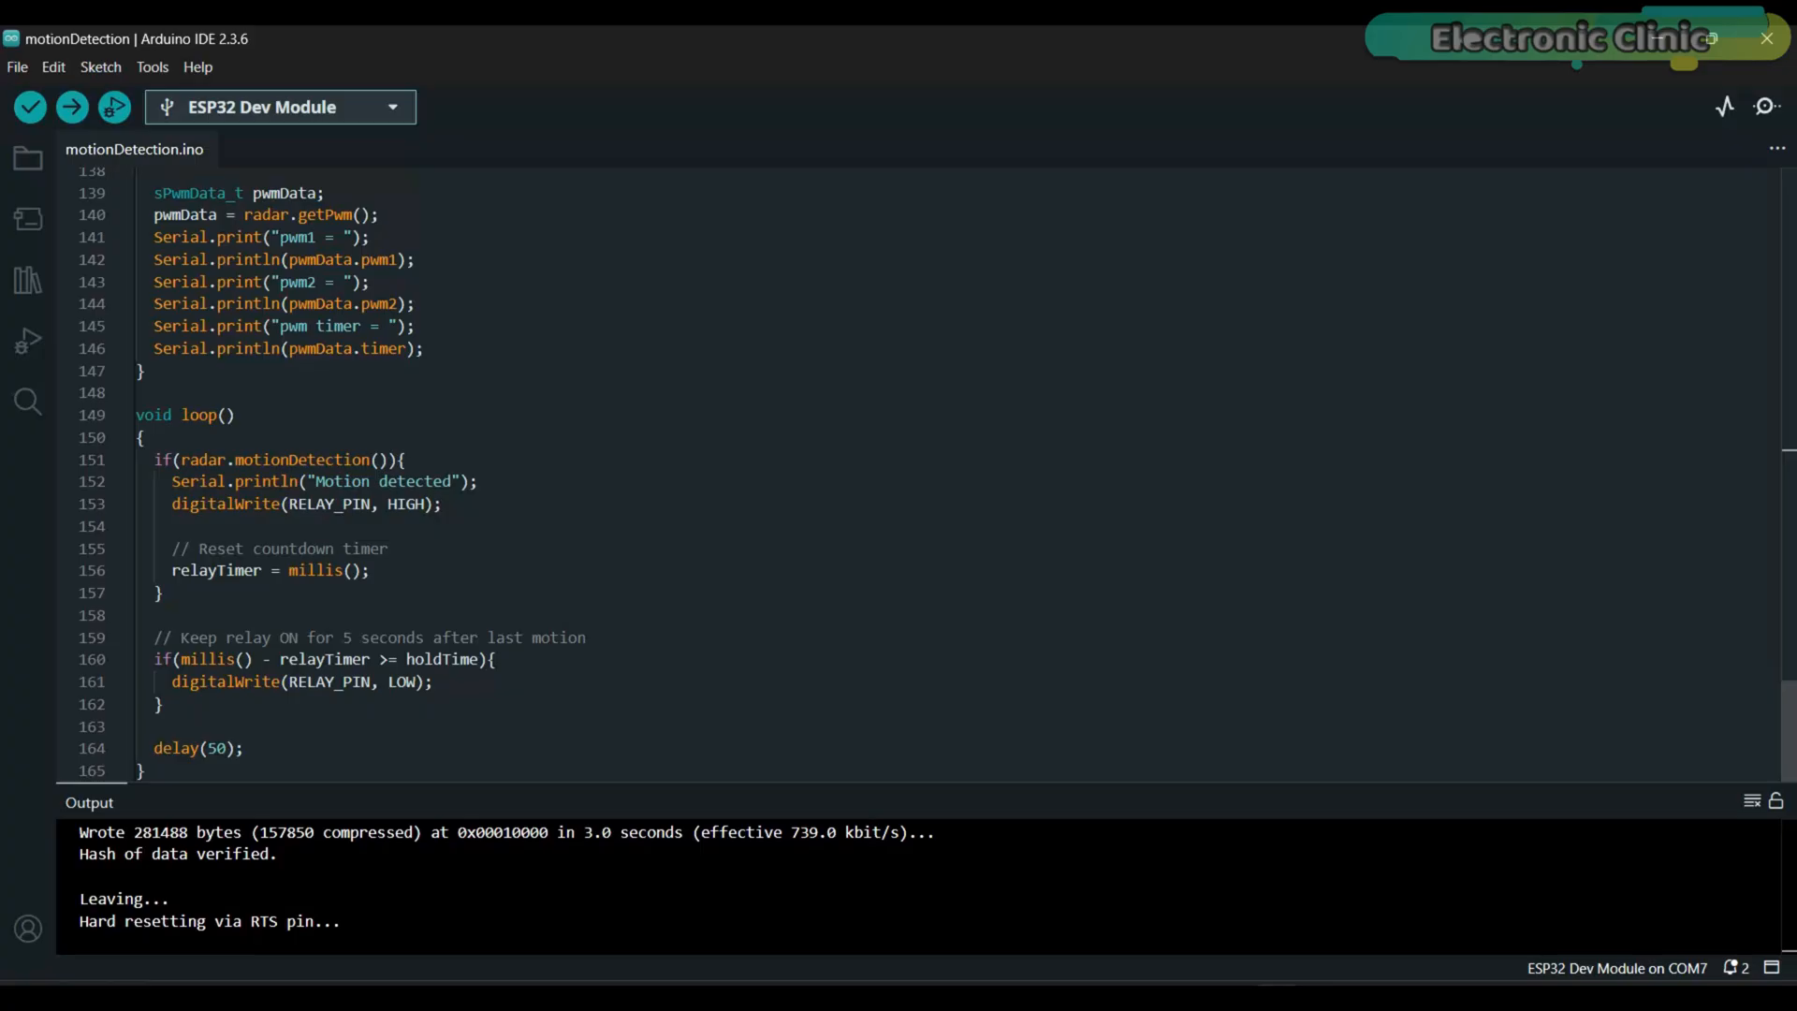
{"action": "scroll", "scroll_direction": "up", "scroll_amount": 3}
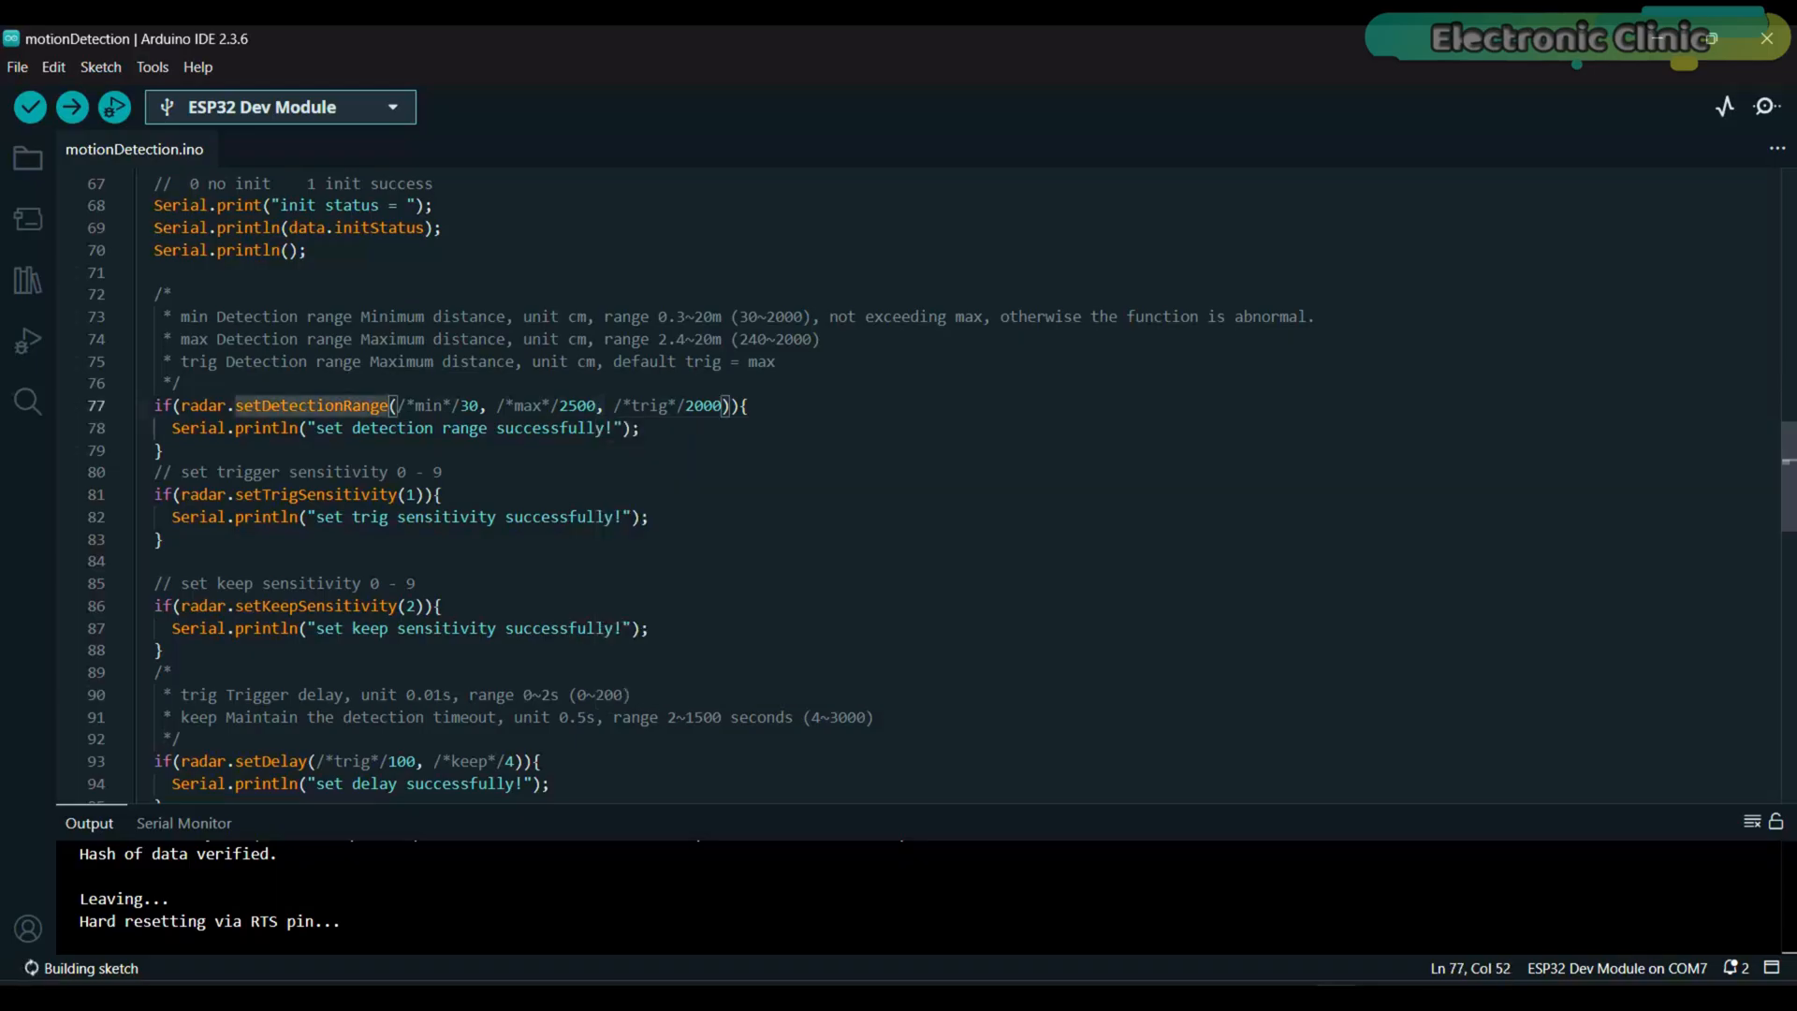
Enter 600 as a distance value in the setDetectionRange line
{"action": "type", "text": "600"}
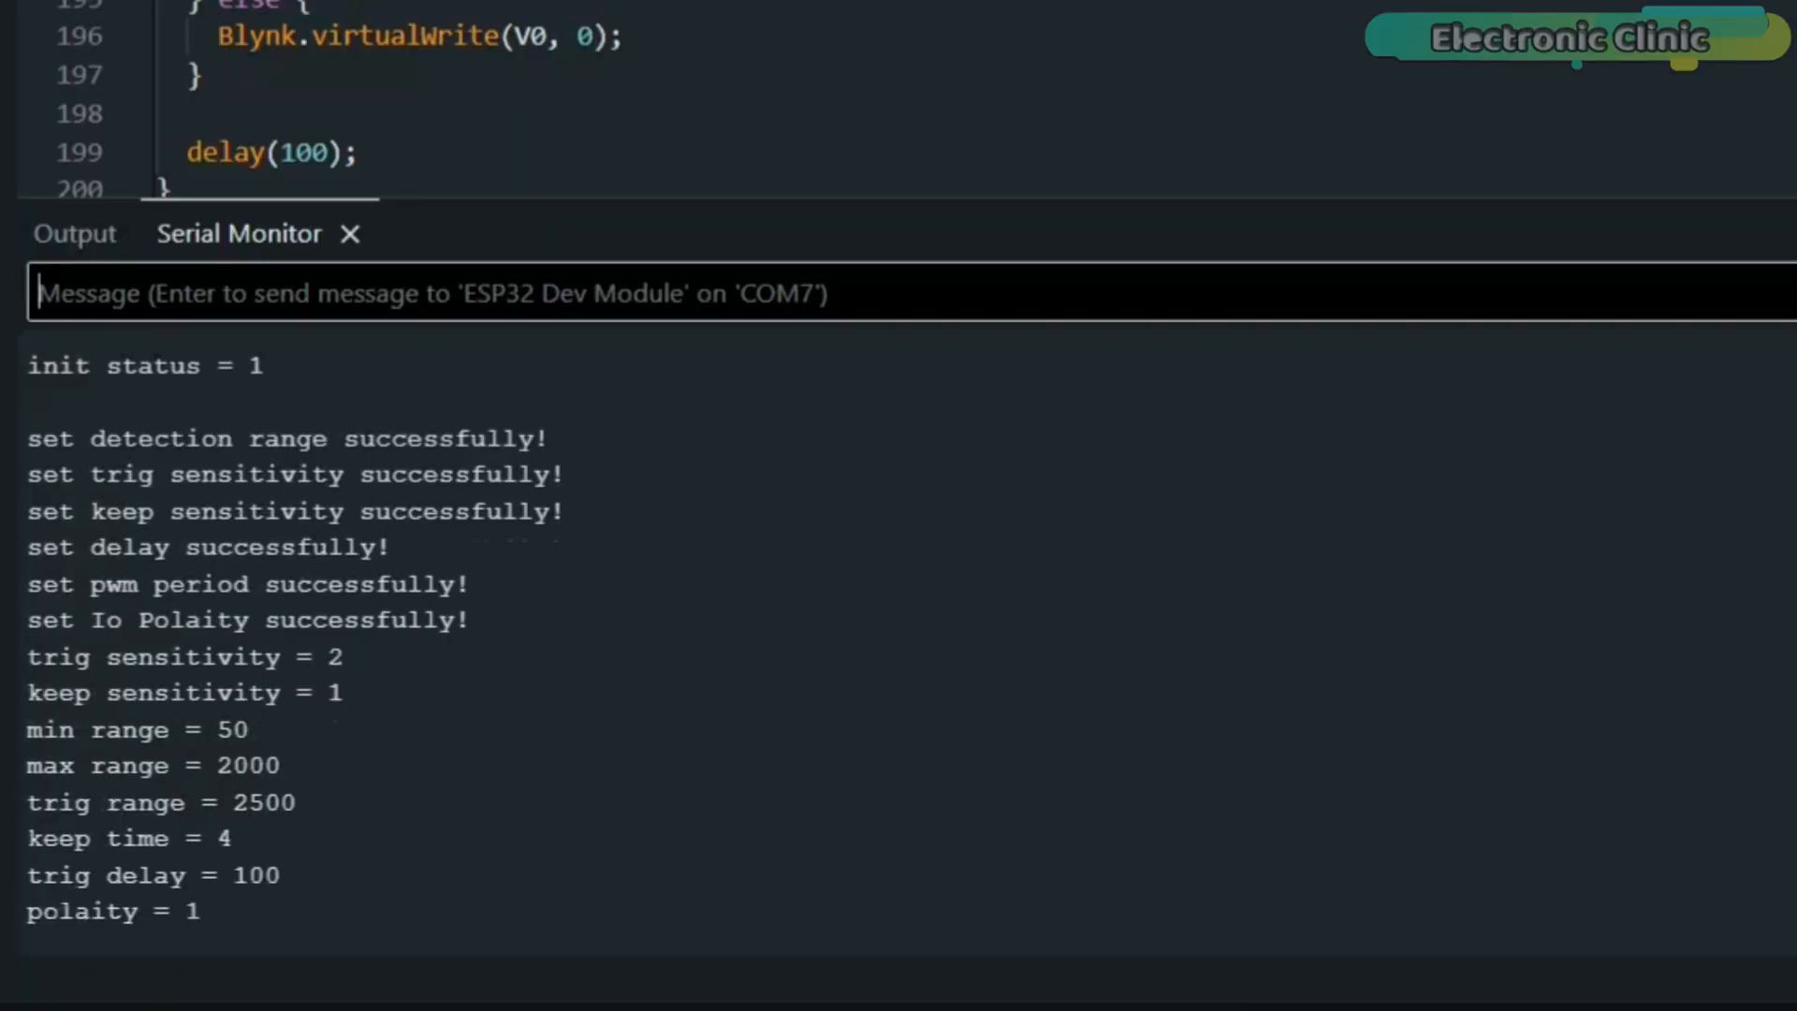
Open the C4001 device dashboard and template Web Dashboard, then return to the Blynk sketch
{"action": "scroll", "scroll_direction": "down", "scroll_amount": 3}
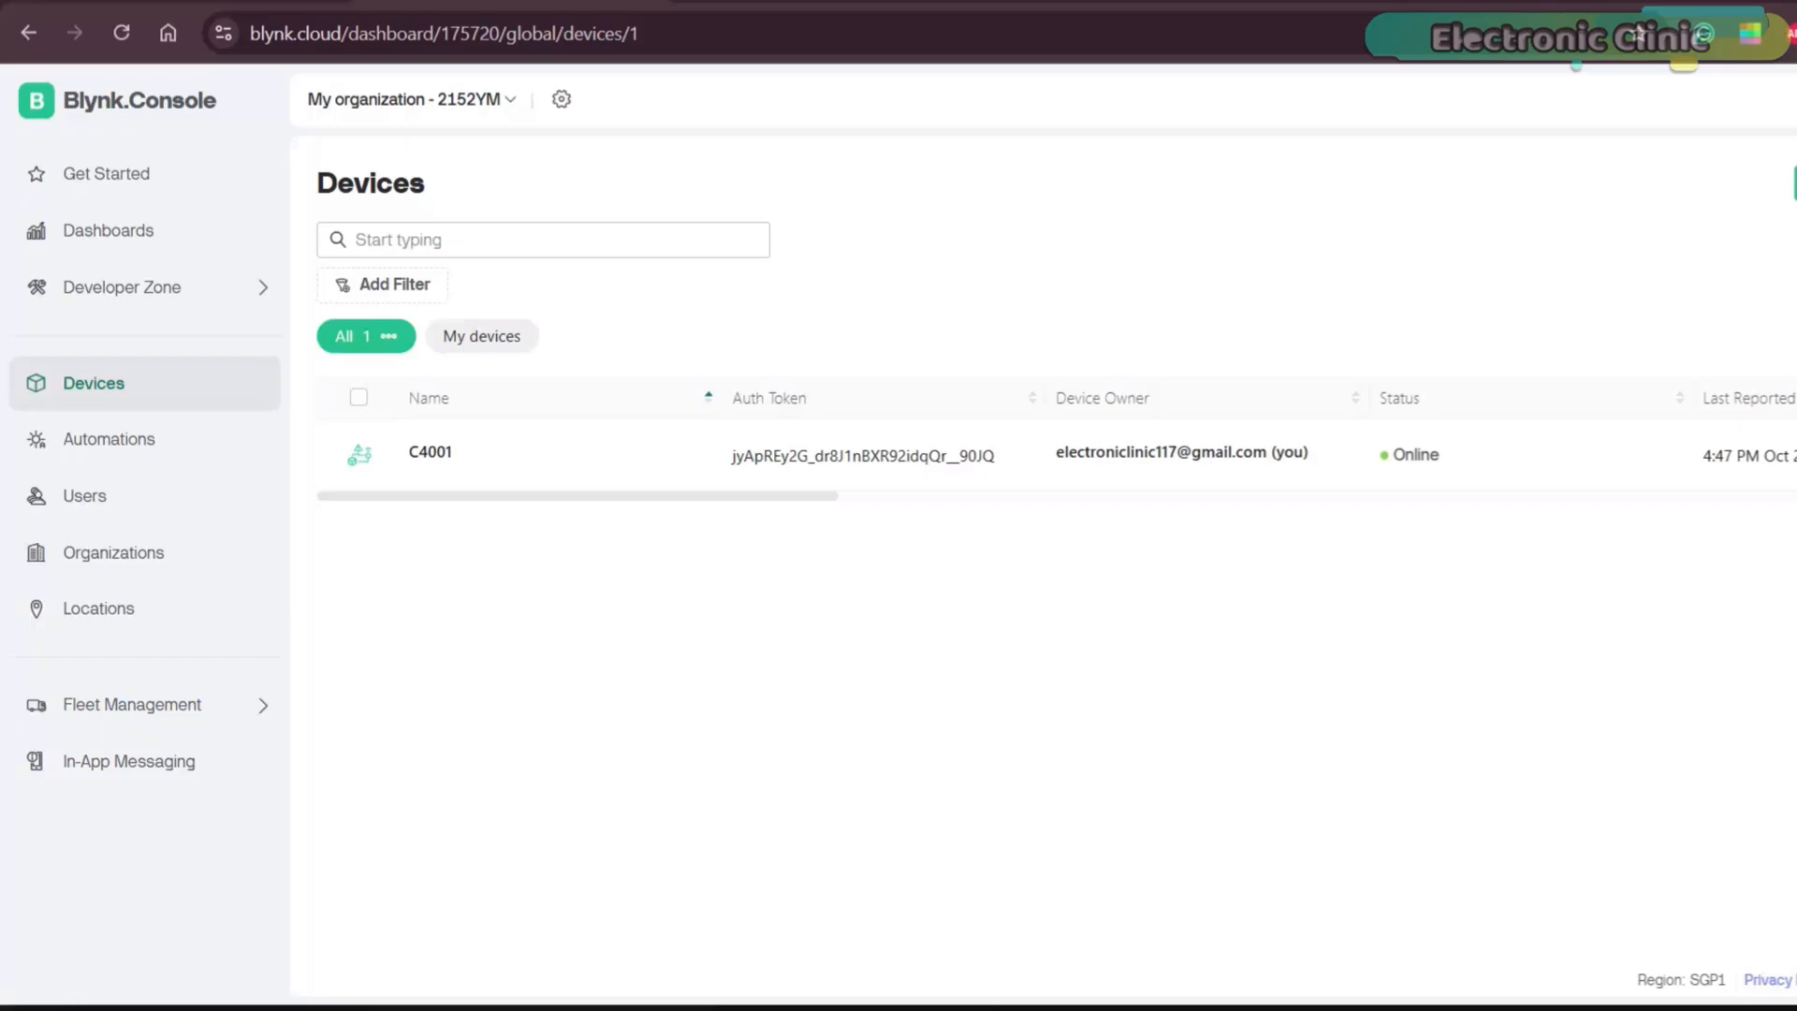
{"action": "left_click", "coordinate": [430, 451]}
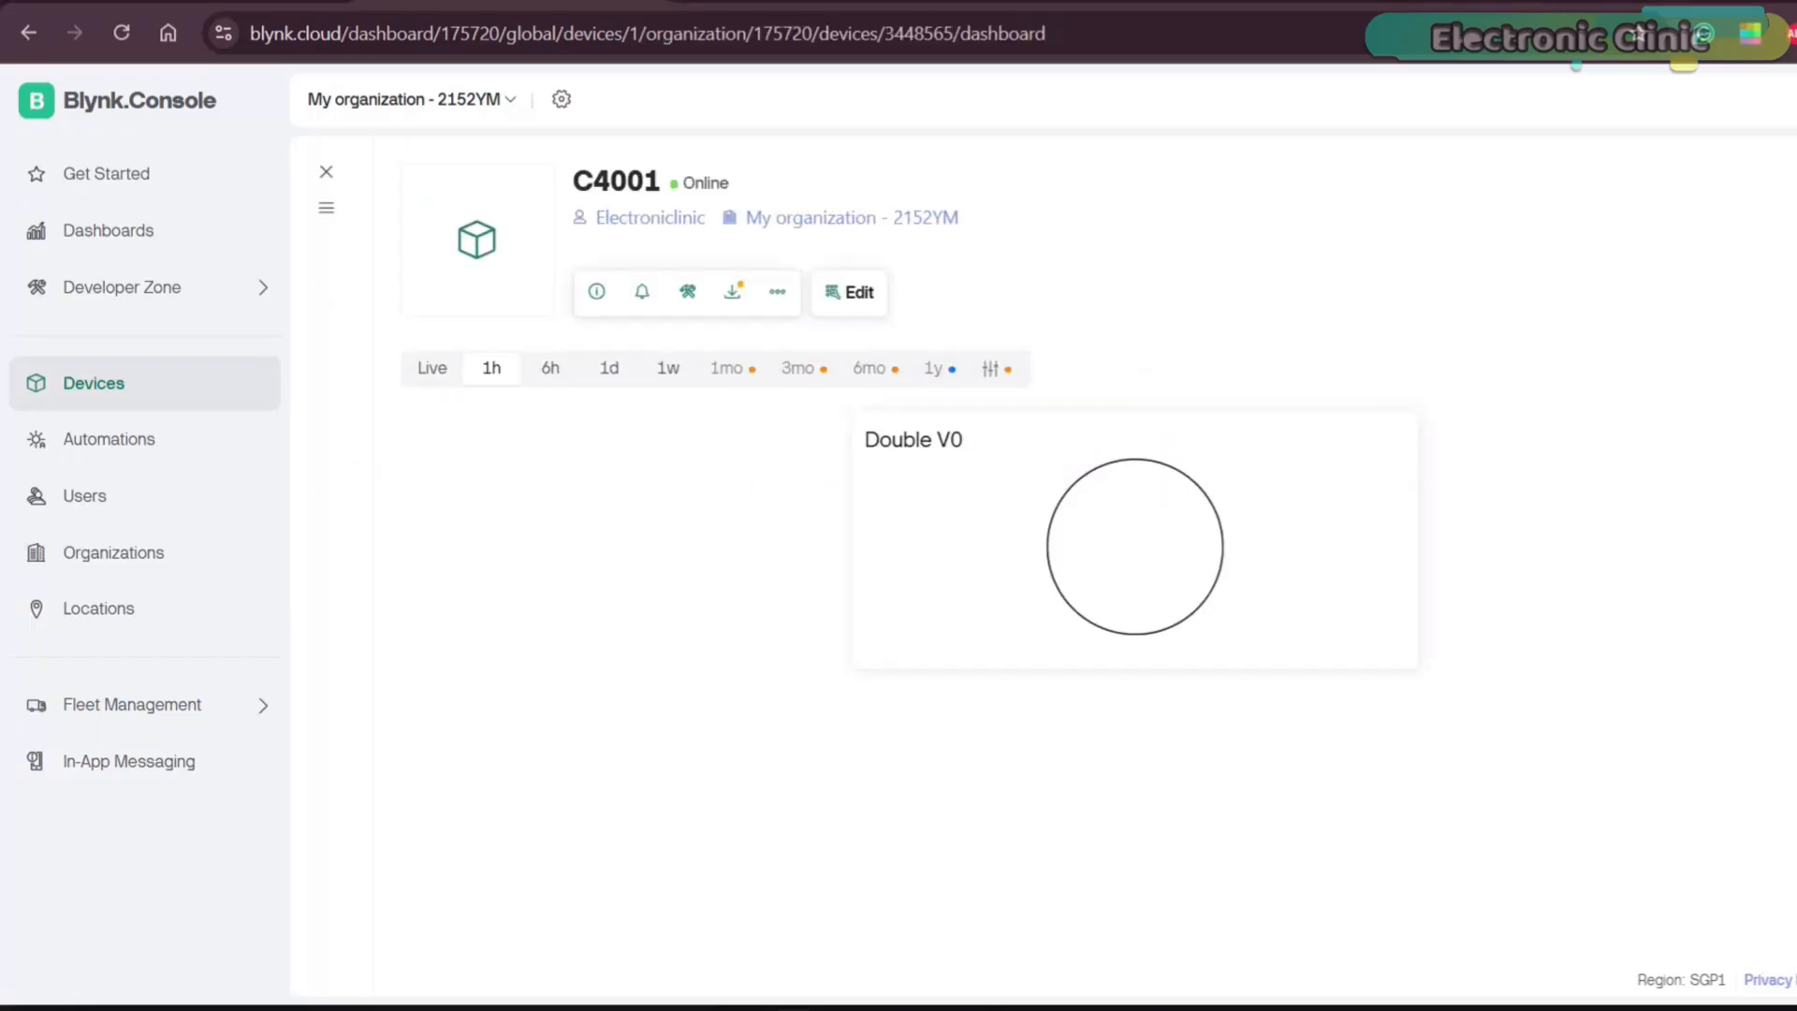
{"action": "left_click", "coordinate": [847, 293]}
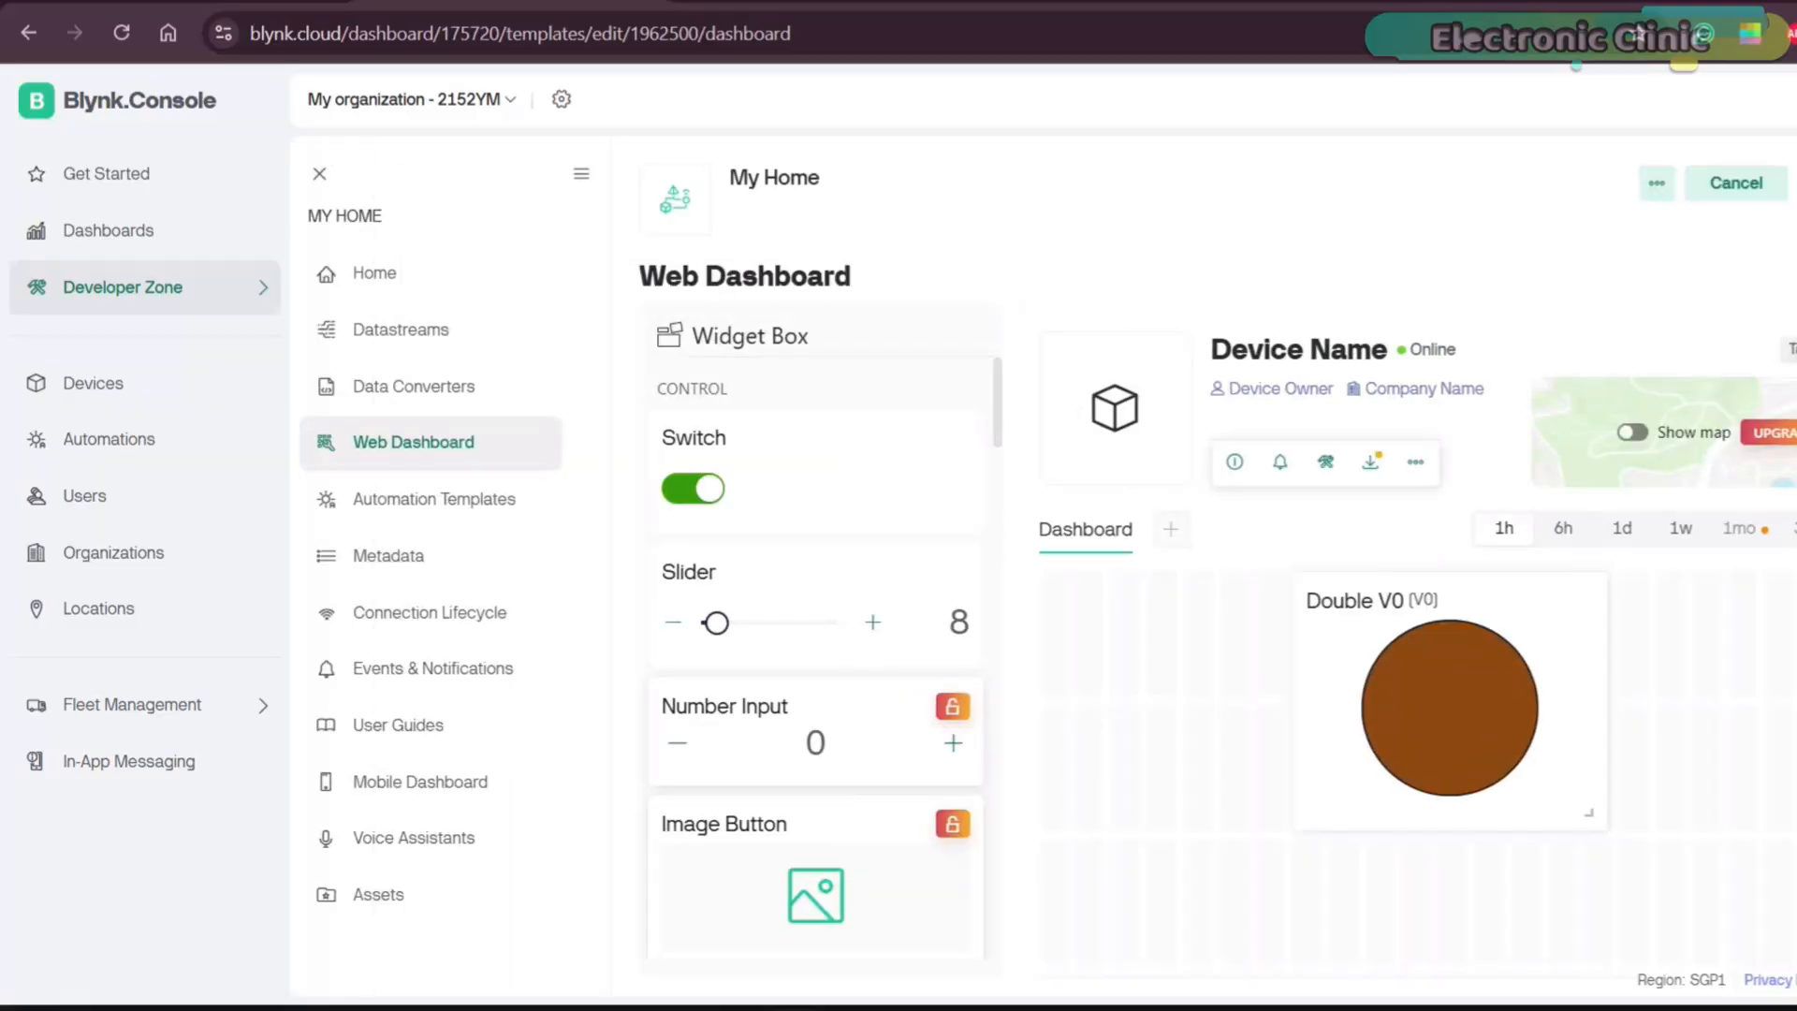
{"action": "left_click", "coordinate": [399, 330]}
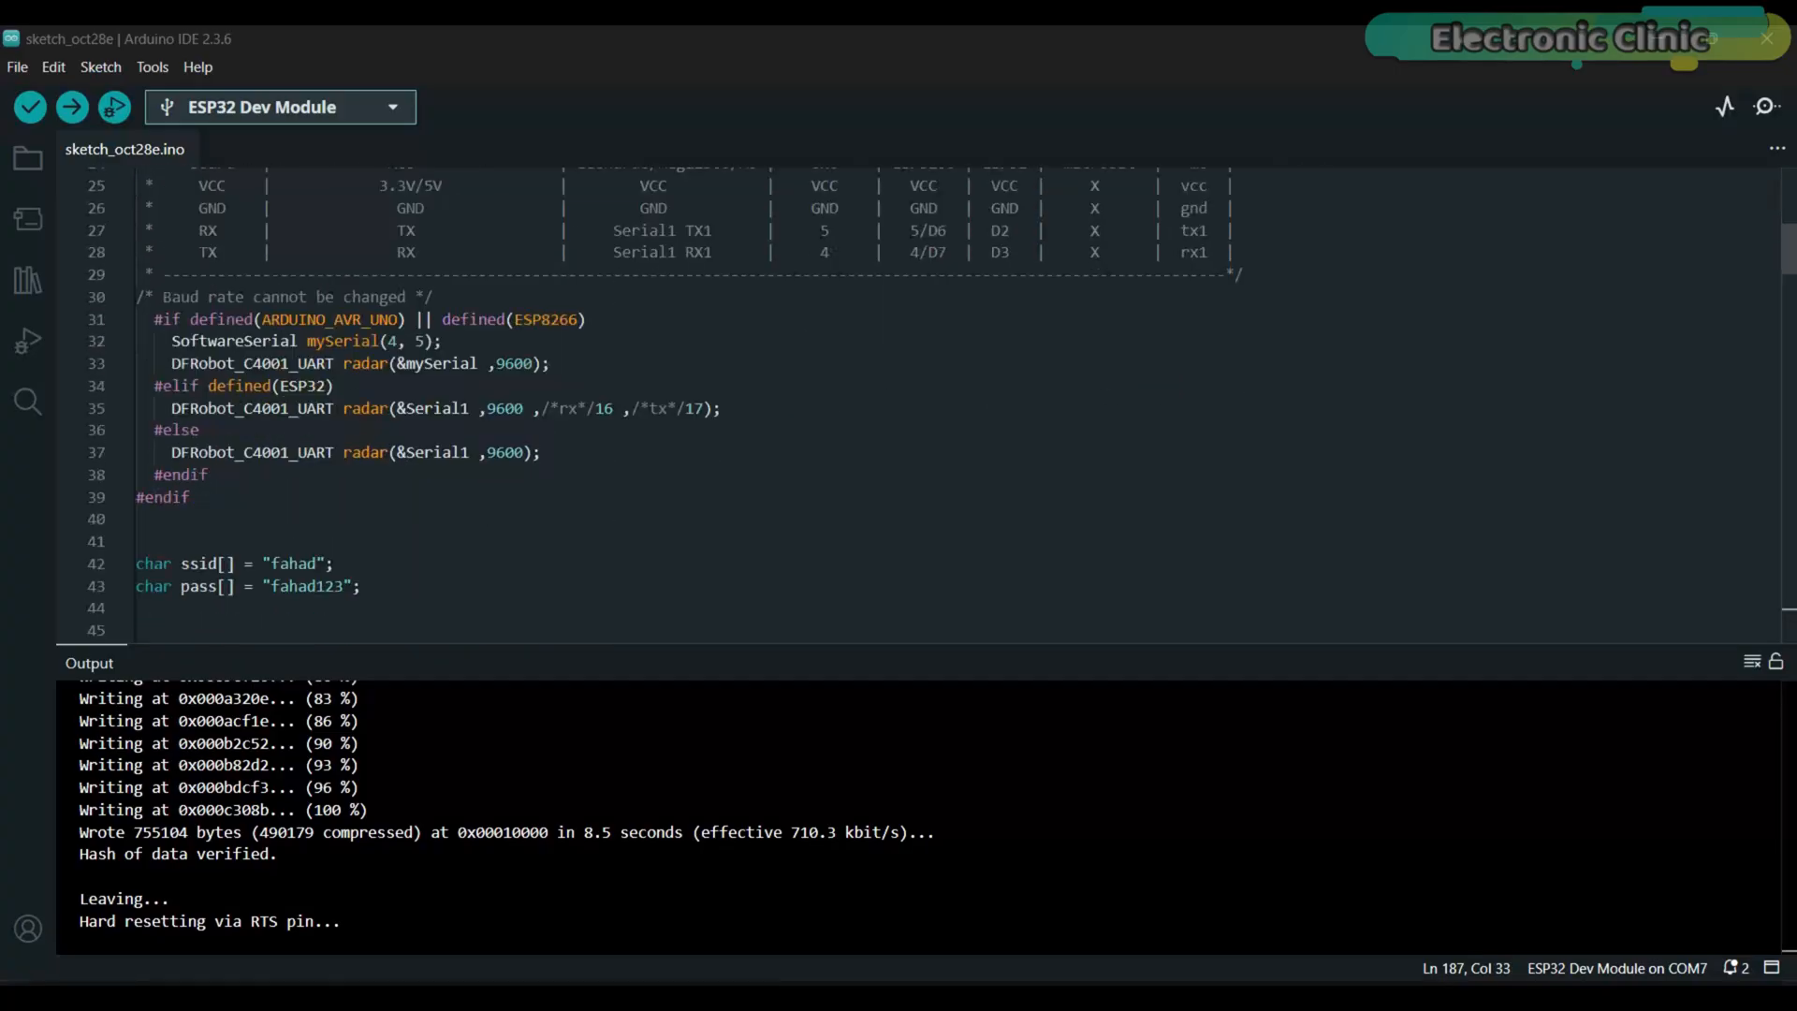
{"action": "scroll", "scroll_direction": "down", "scroll_amount": 3}
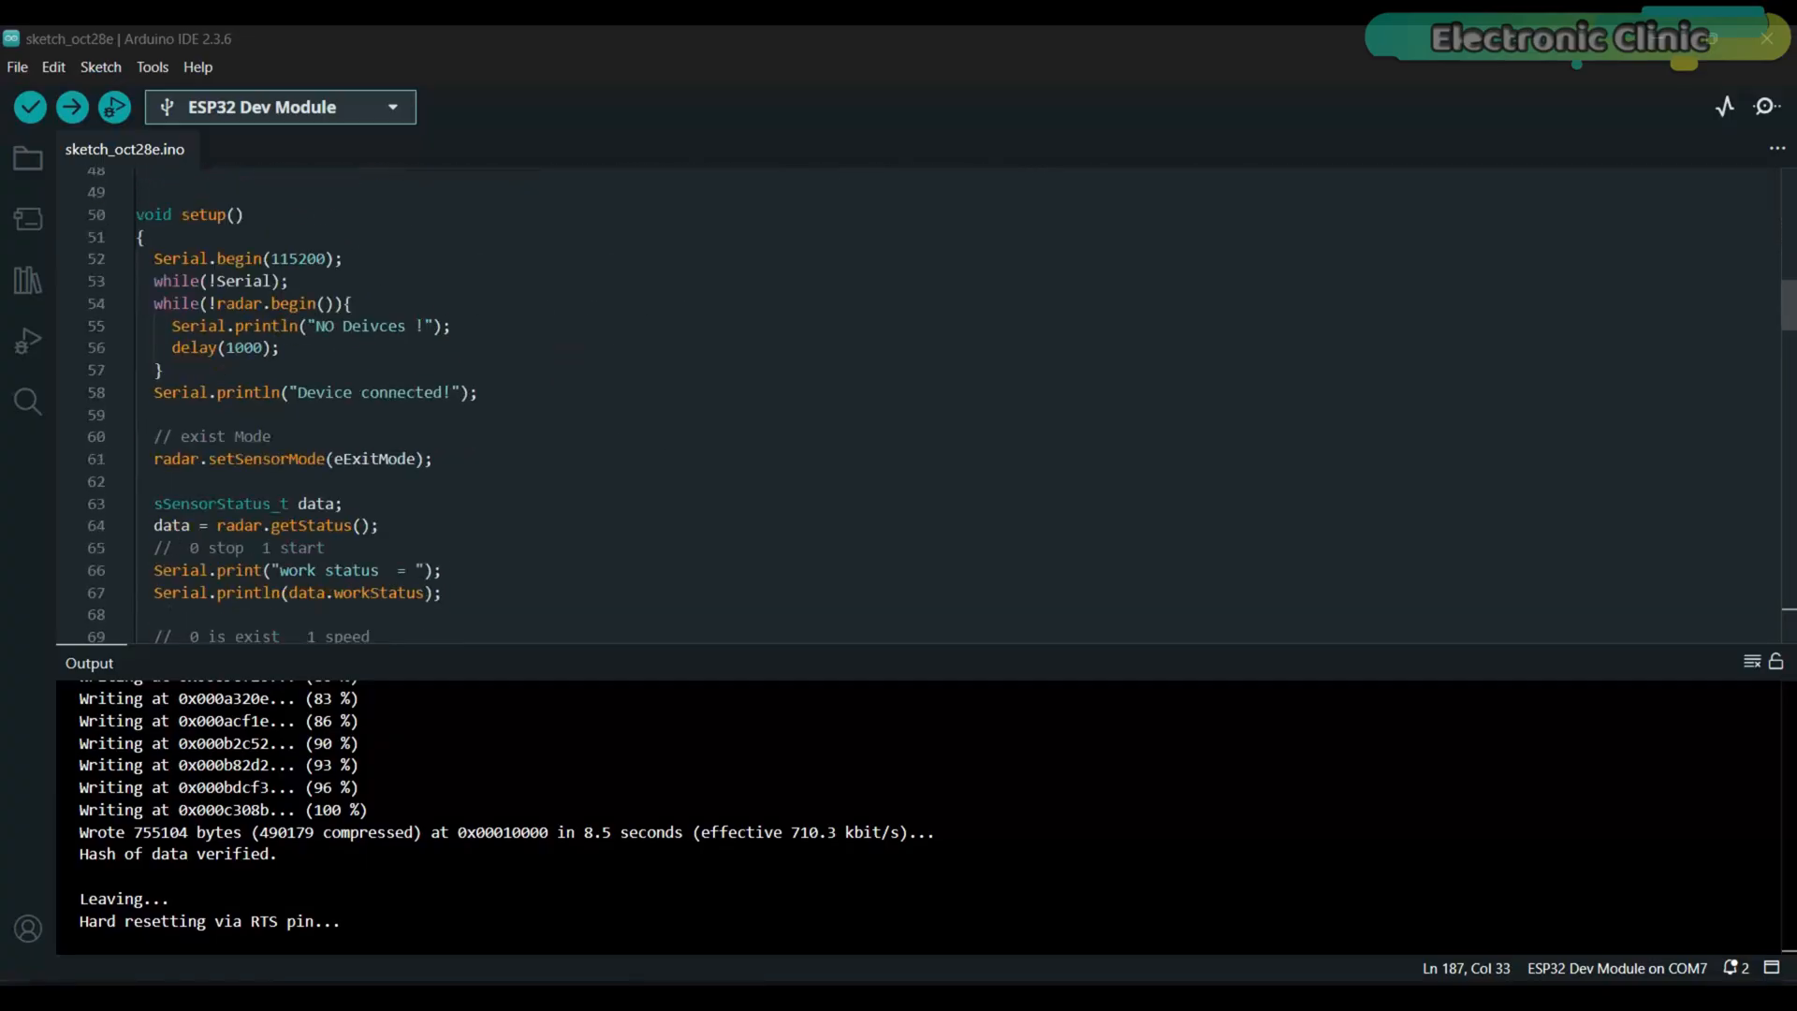